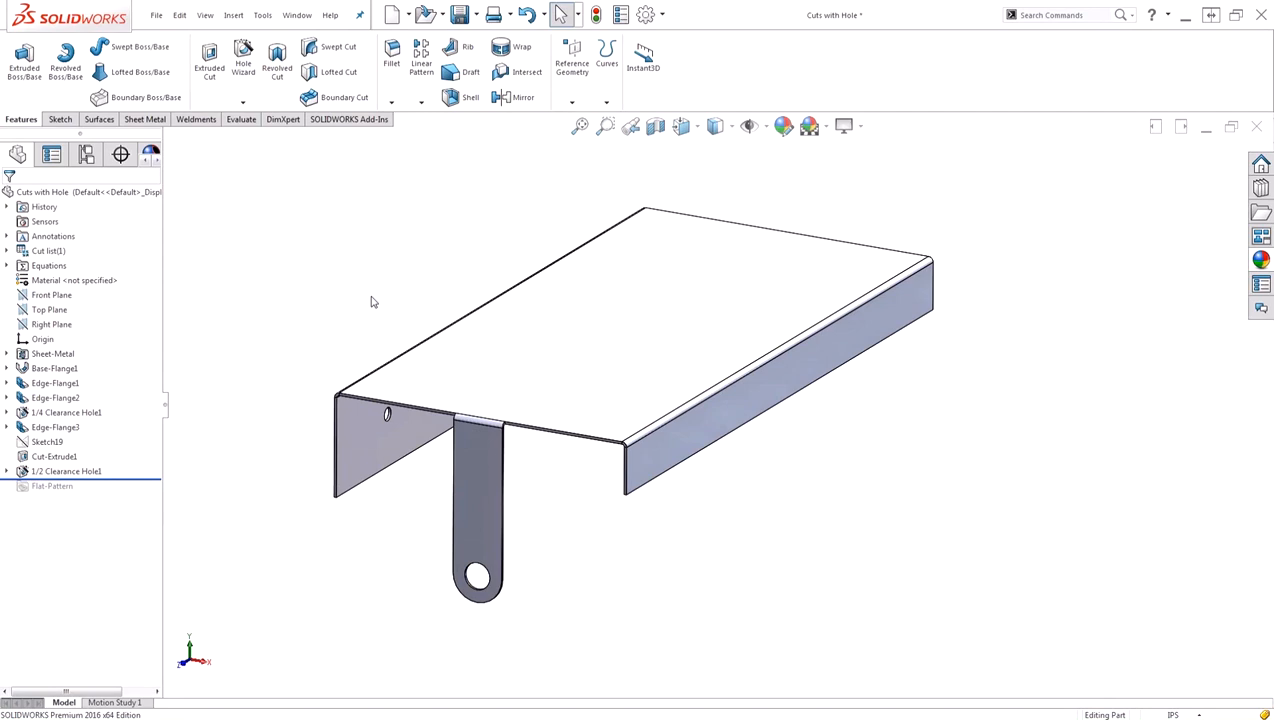
mouse_move(444, 508)
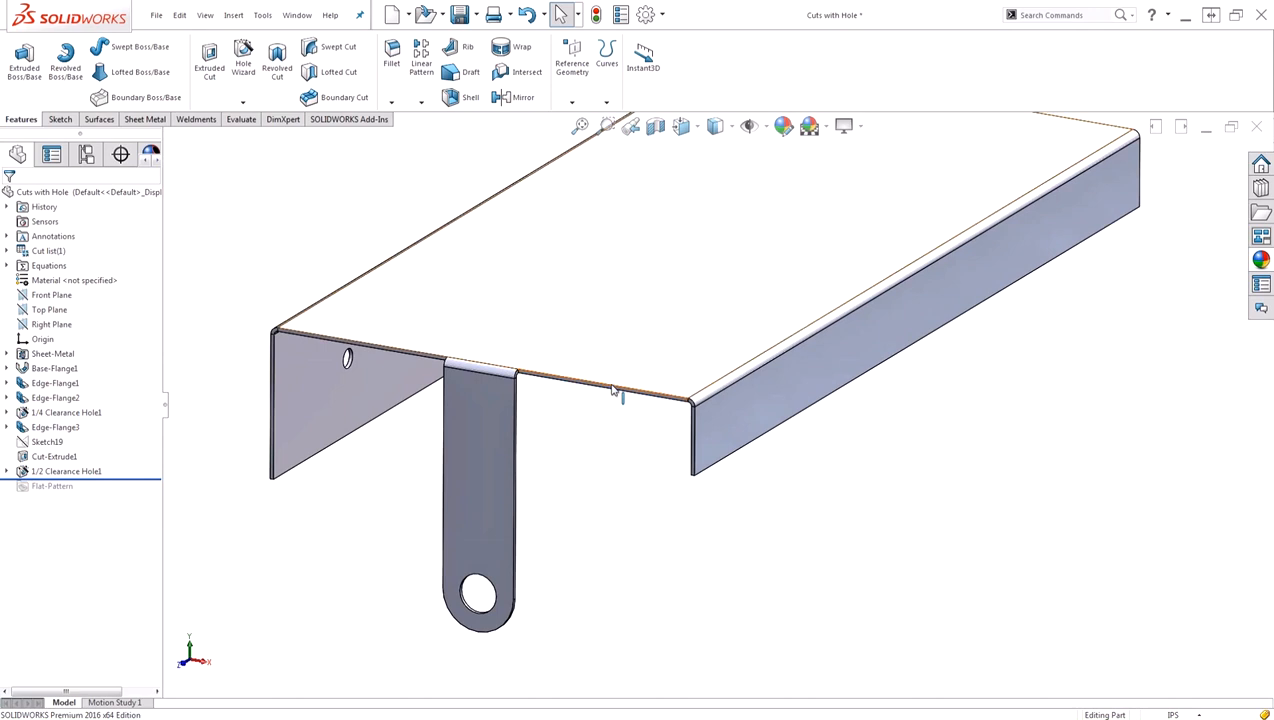
mouse_move(612, 464)
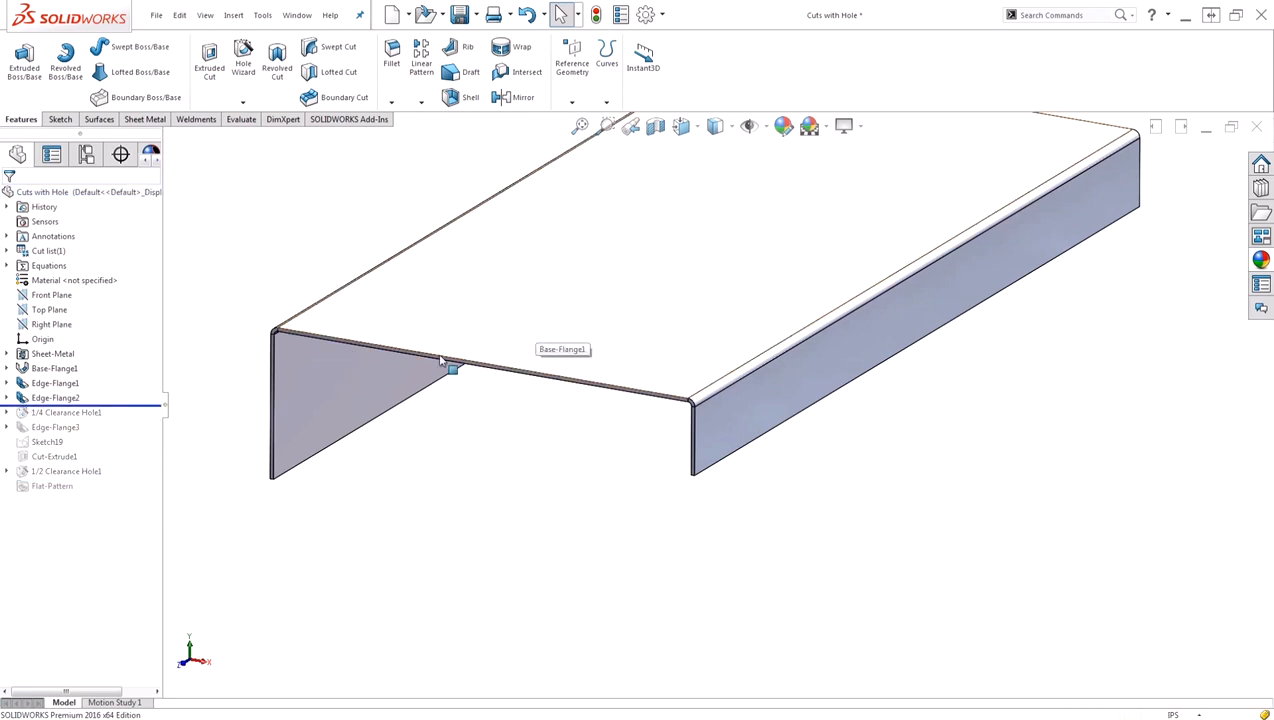
mouse_move(152, 406)
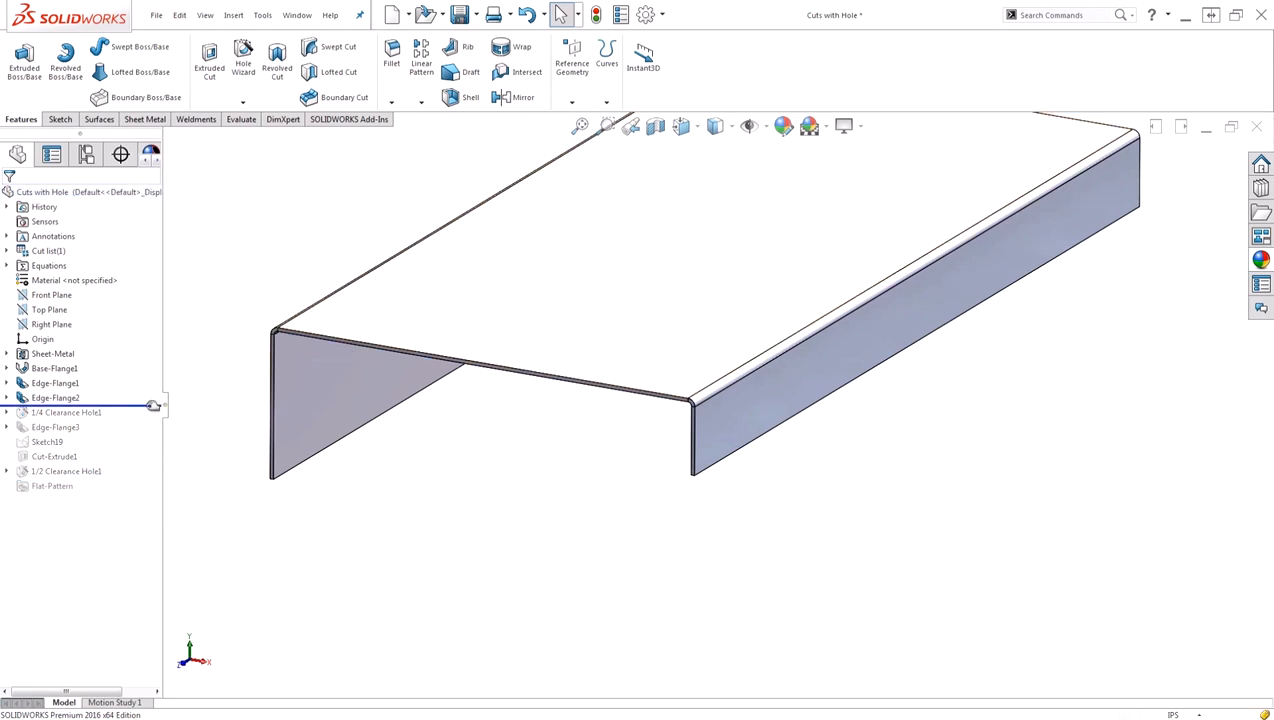
Start Edge-Flange3 hanging down from the front edge of the top face.
click(64, 412)
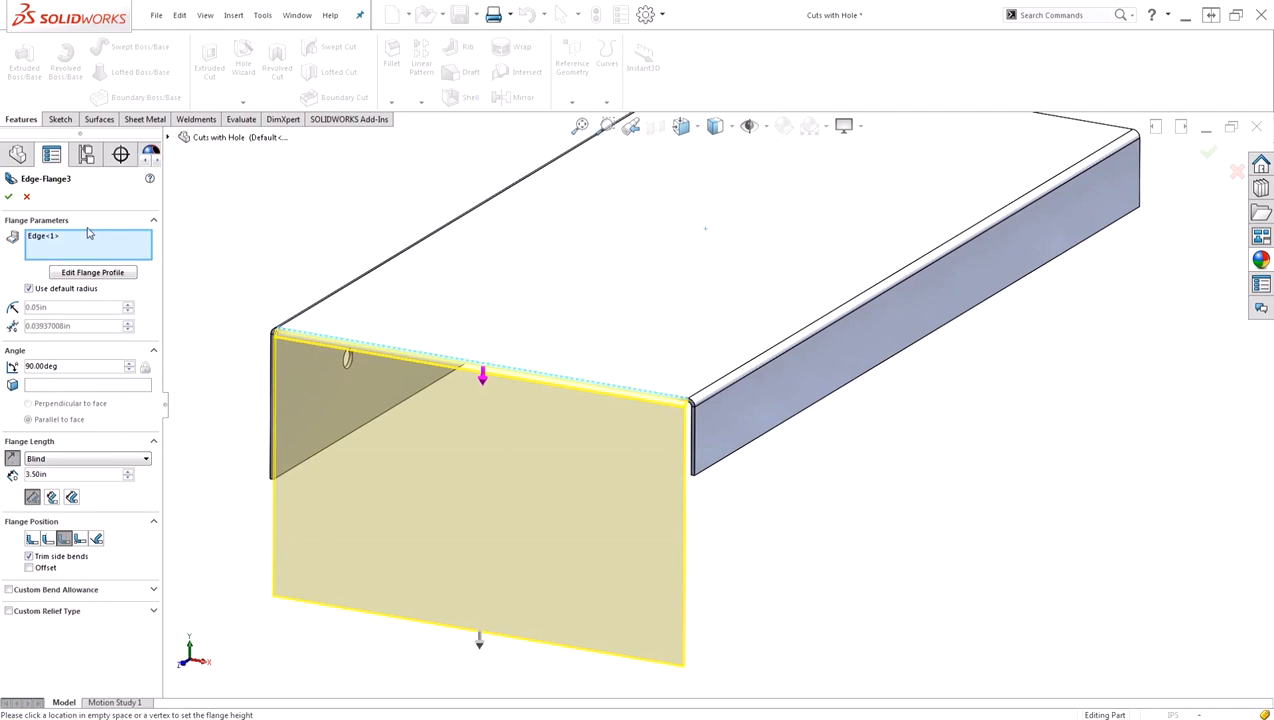
mouse_move(444, 358)
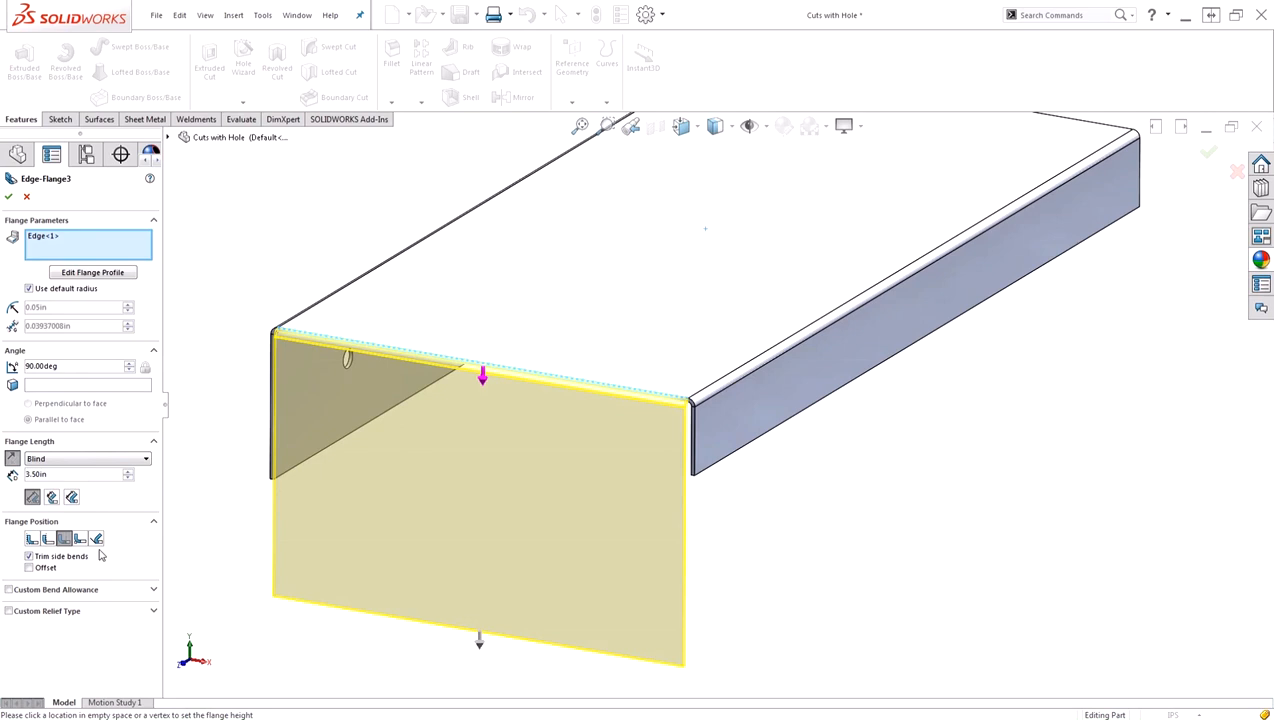
mouse_move(210, 536)
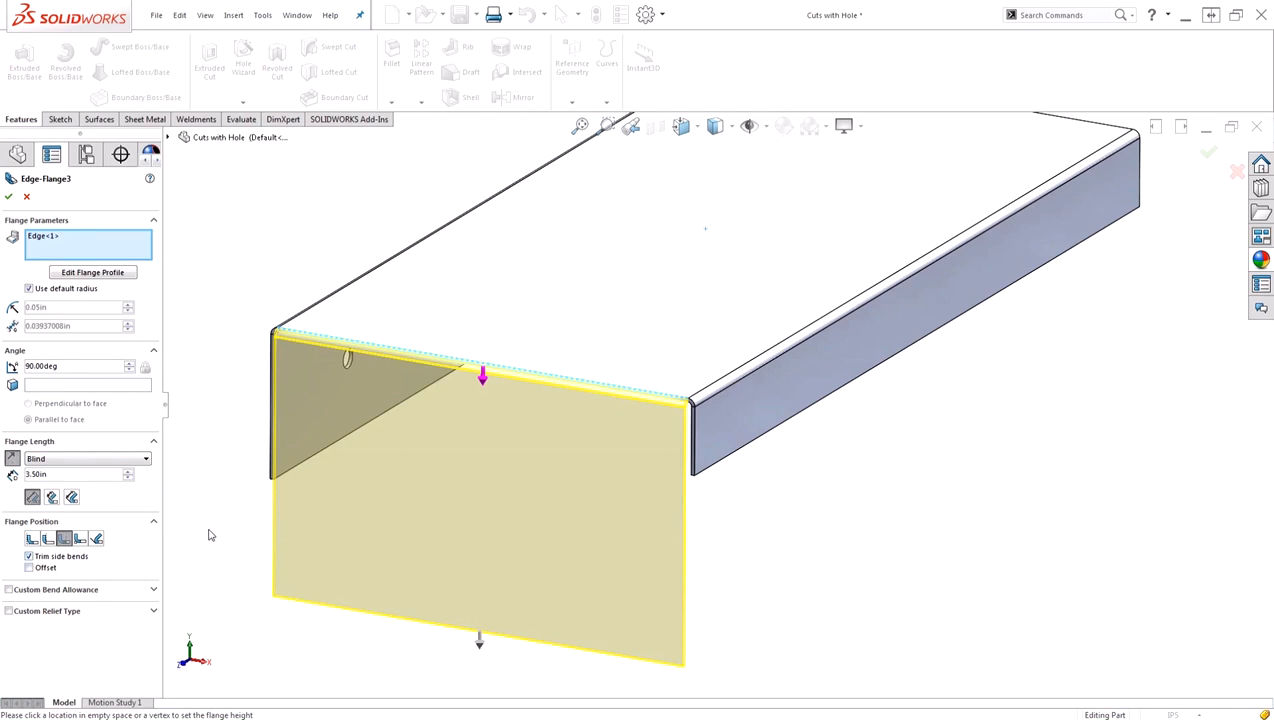
mouse_move(334, 438)
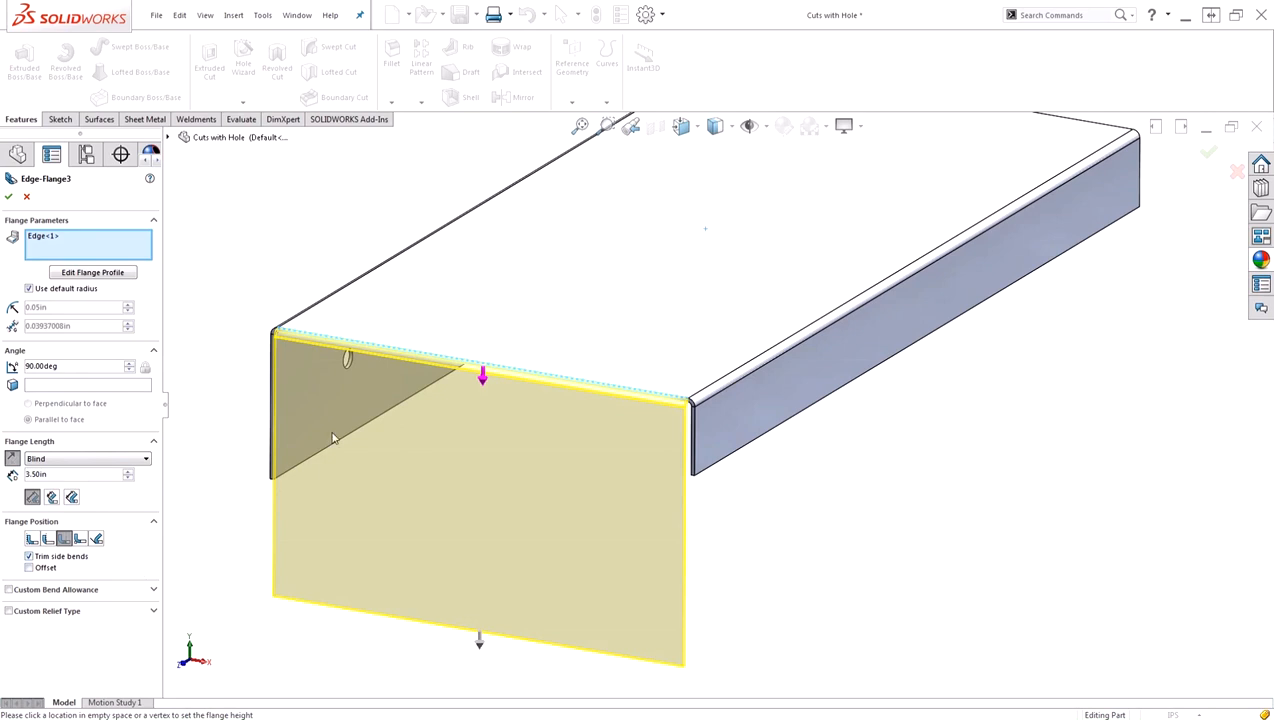
mouse_move(518, 554)
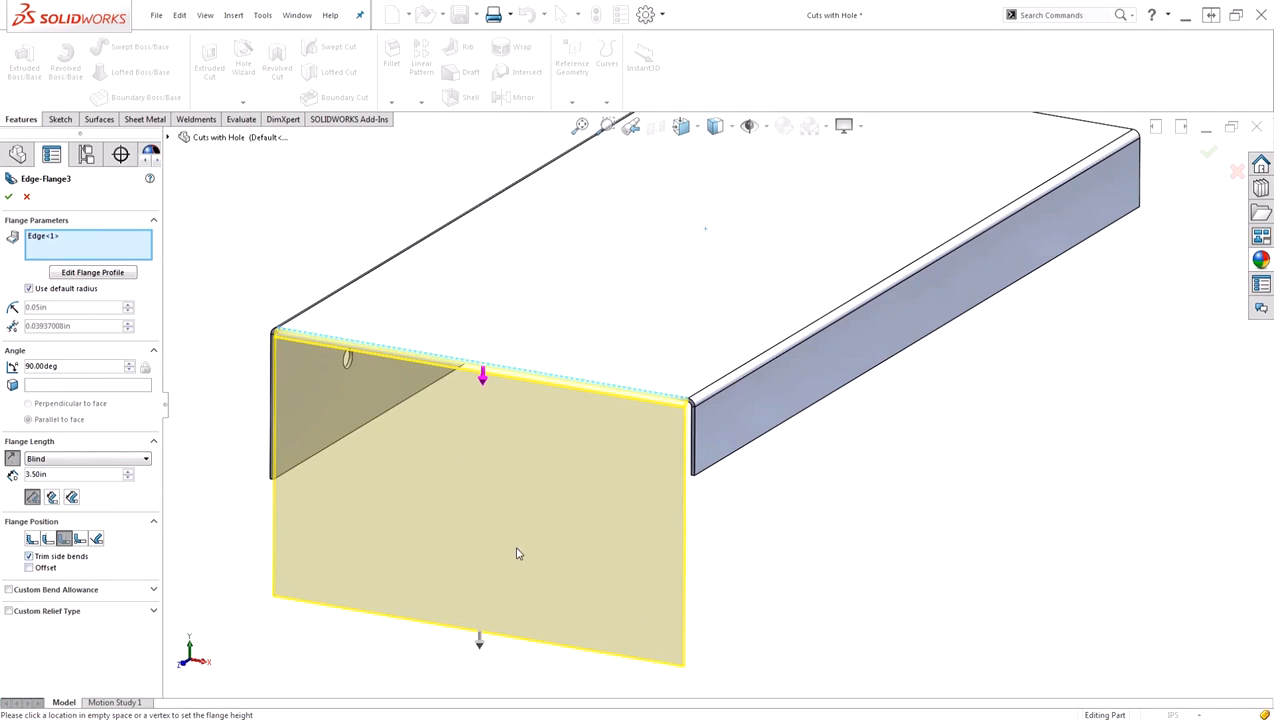
mouse_move(548, 496)
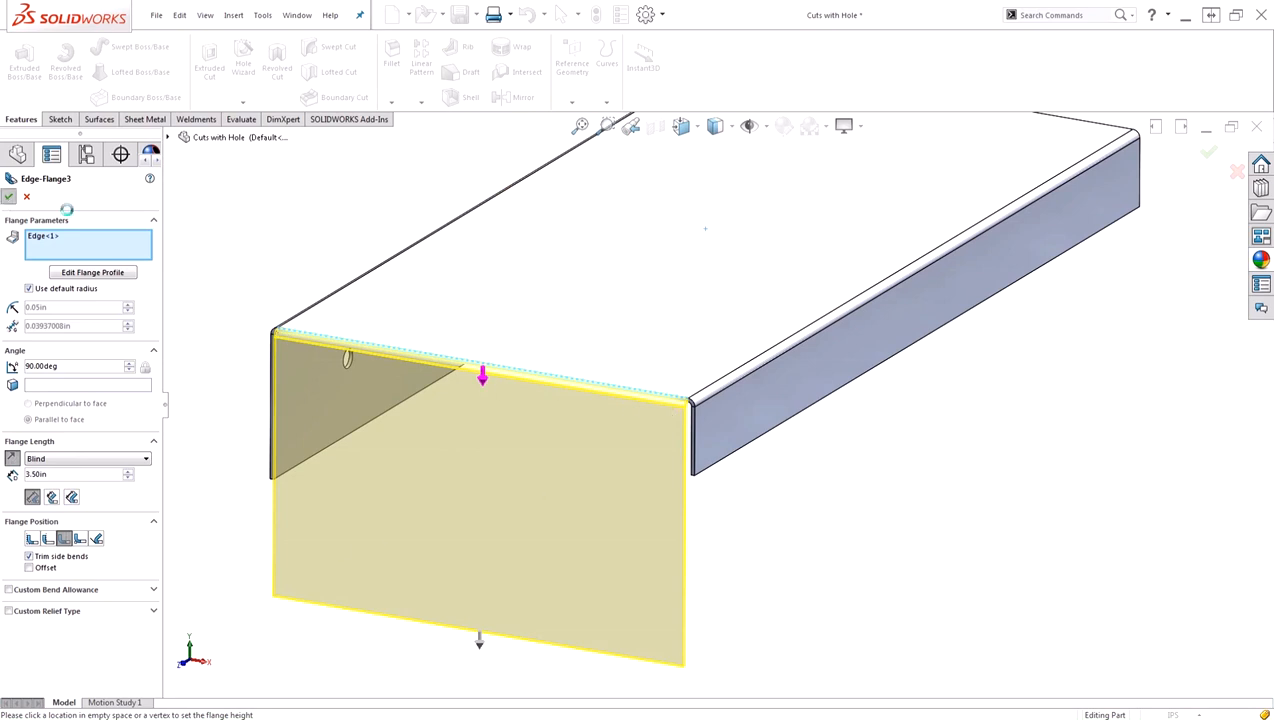
Accept Edge-Flange3 and roll forward past Cut-Extrude1 to trim it into a rounded tab.
click(8, 196)
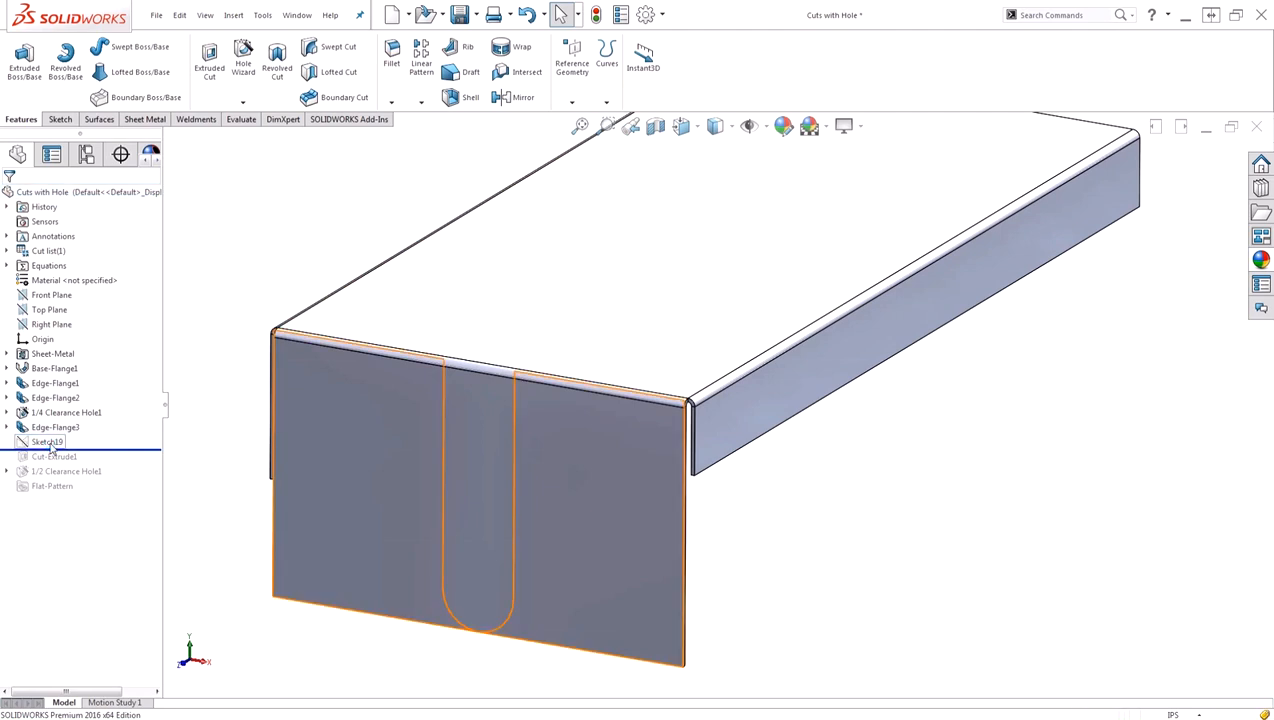
click(48, 442)
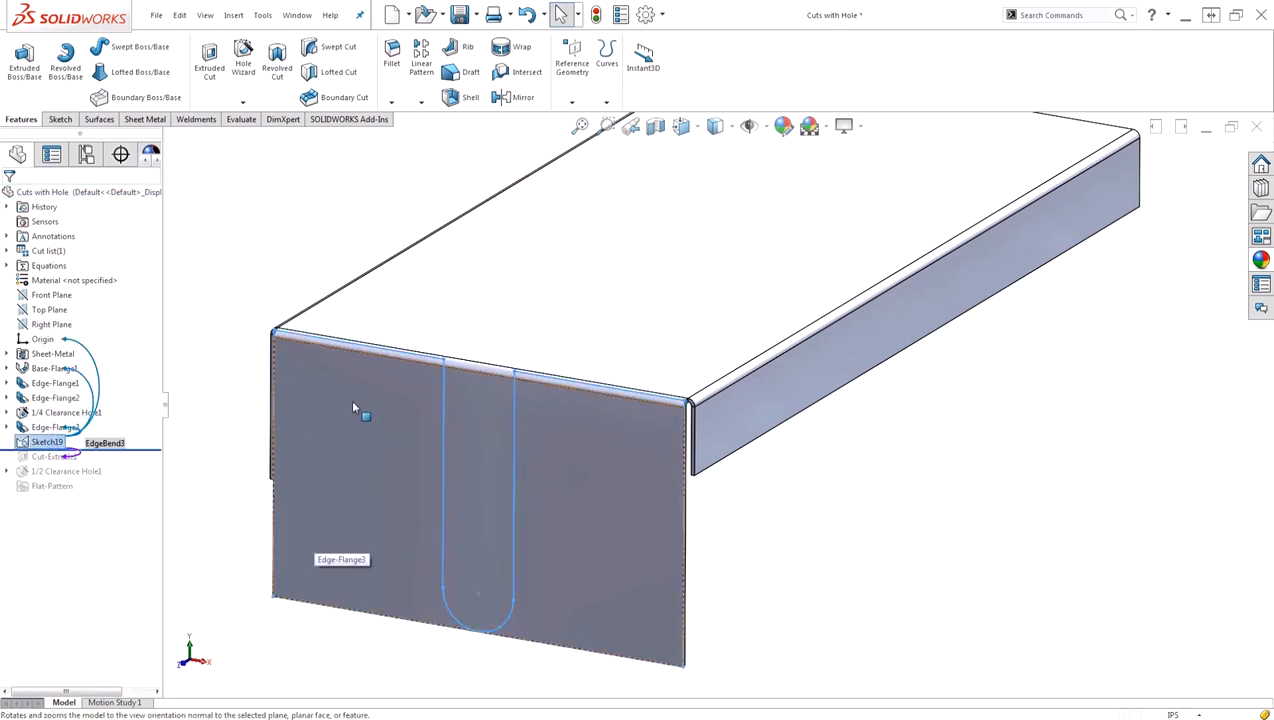
mouse_move(600, 444)
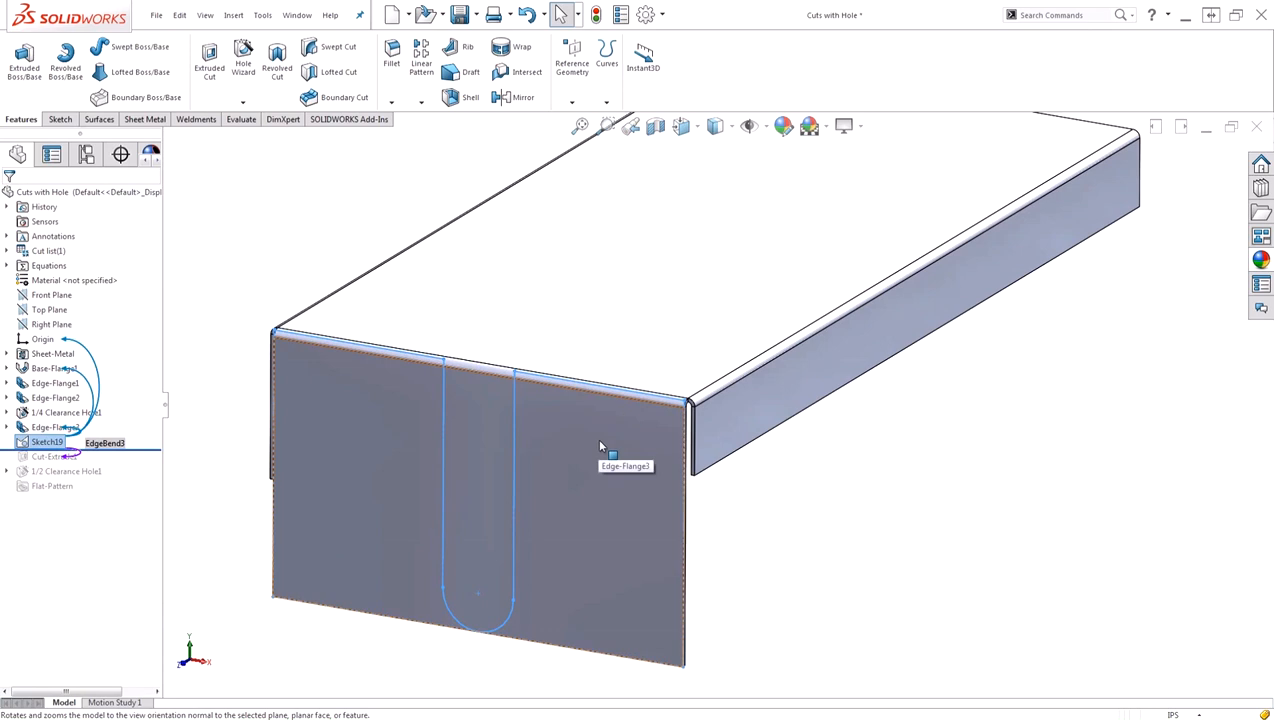
mouse_move(448, 496)
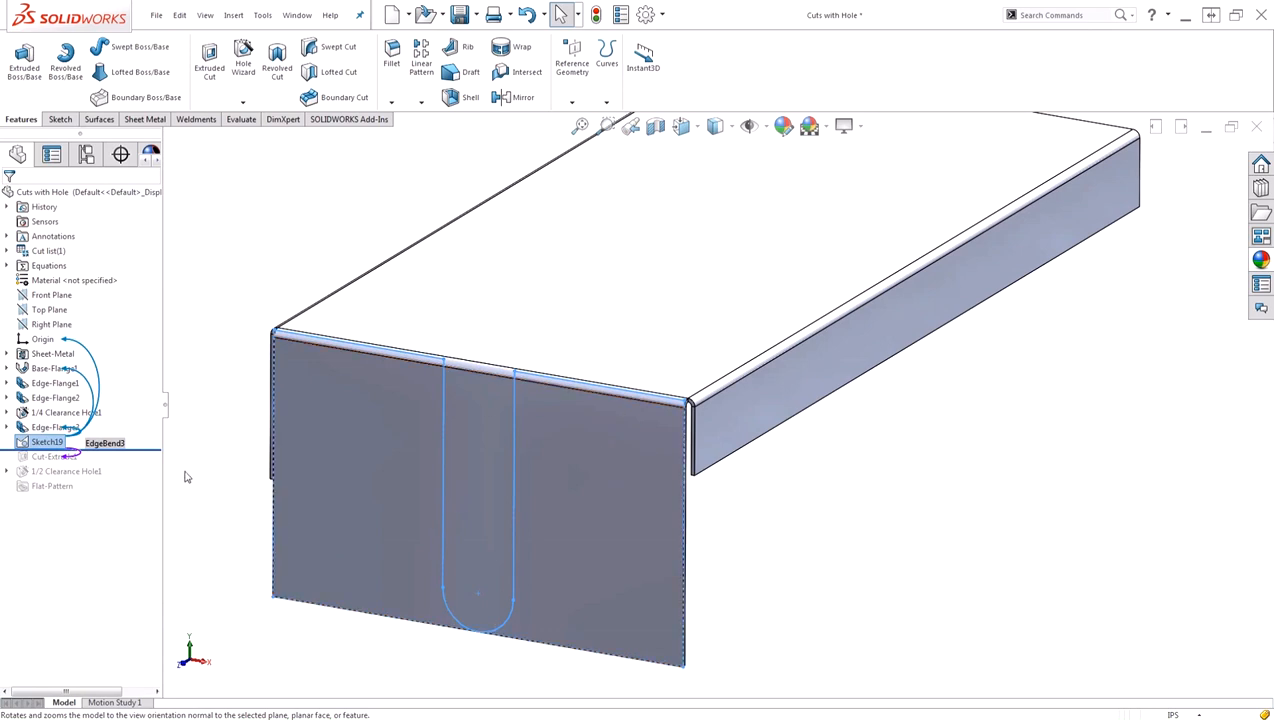
click(54, 456)
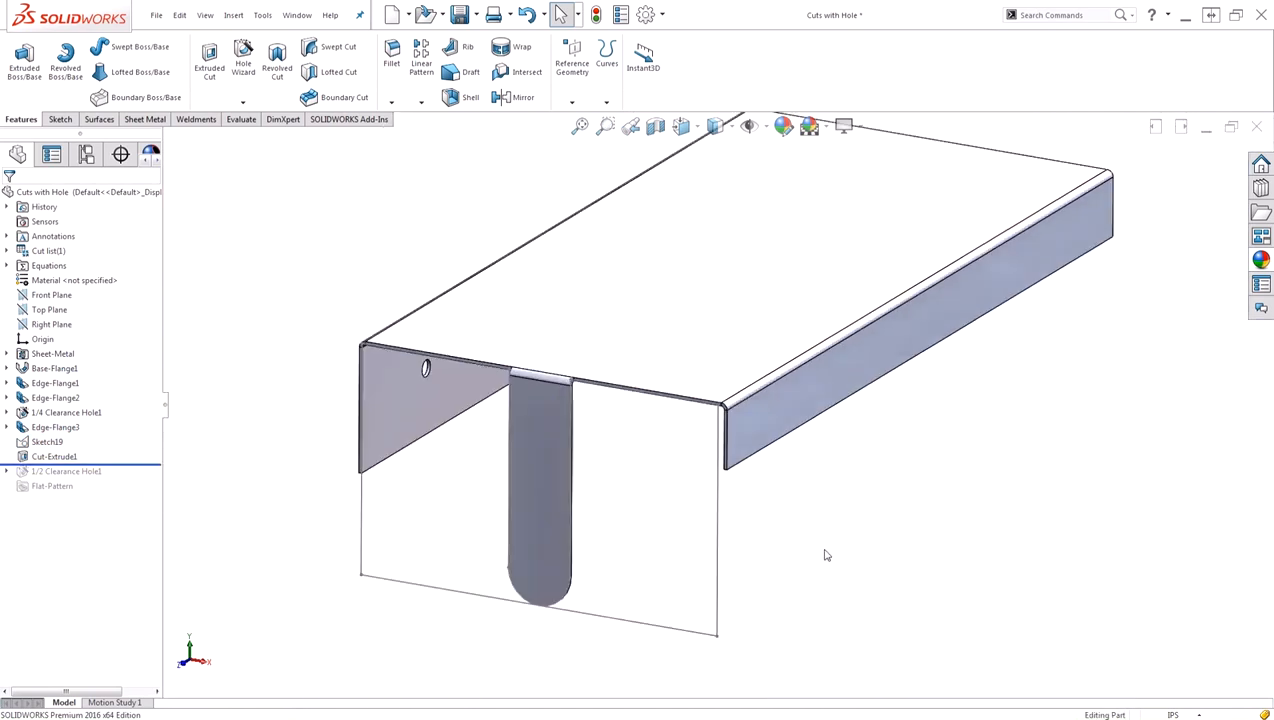
Switch to the Edit Profile part with its base, two side flanges and clearance hole.
right_click(48, 442)
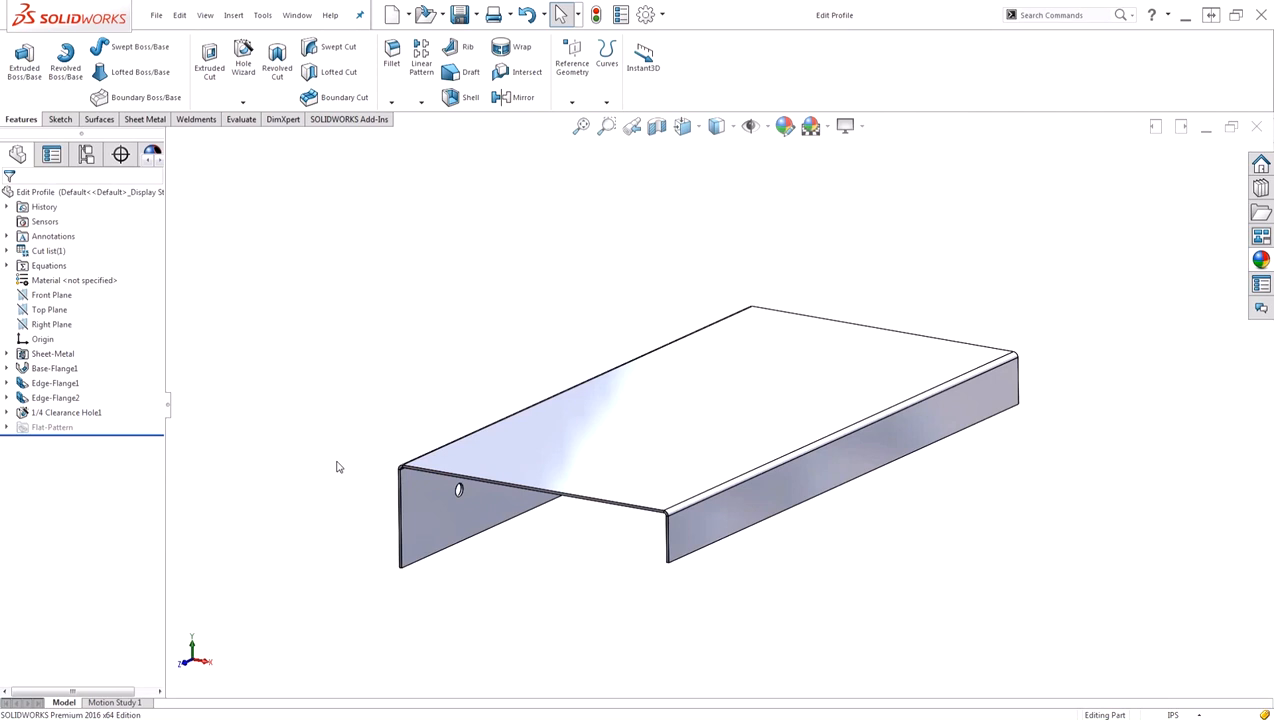
mouse_move(502, 594)
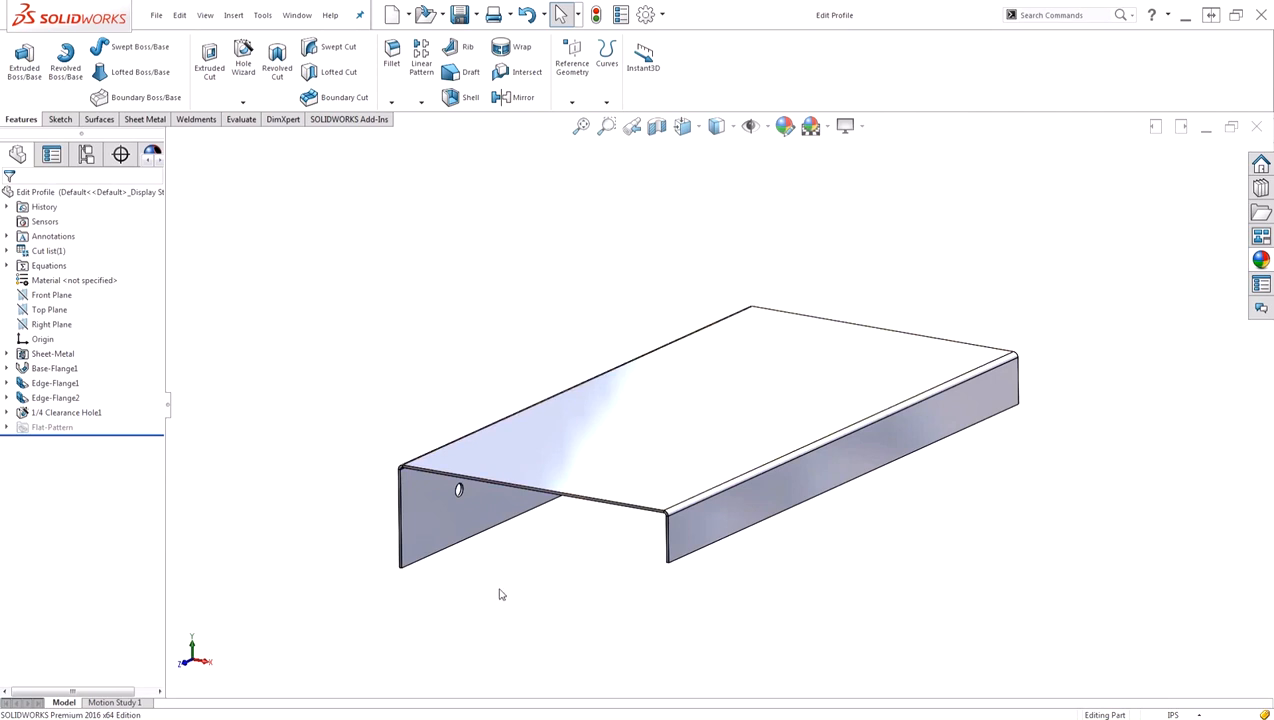
Start a downward edge flange on the front edge and edit its flange profile sketch.
click(144, 120)
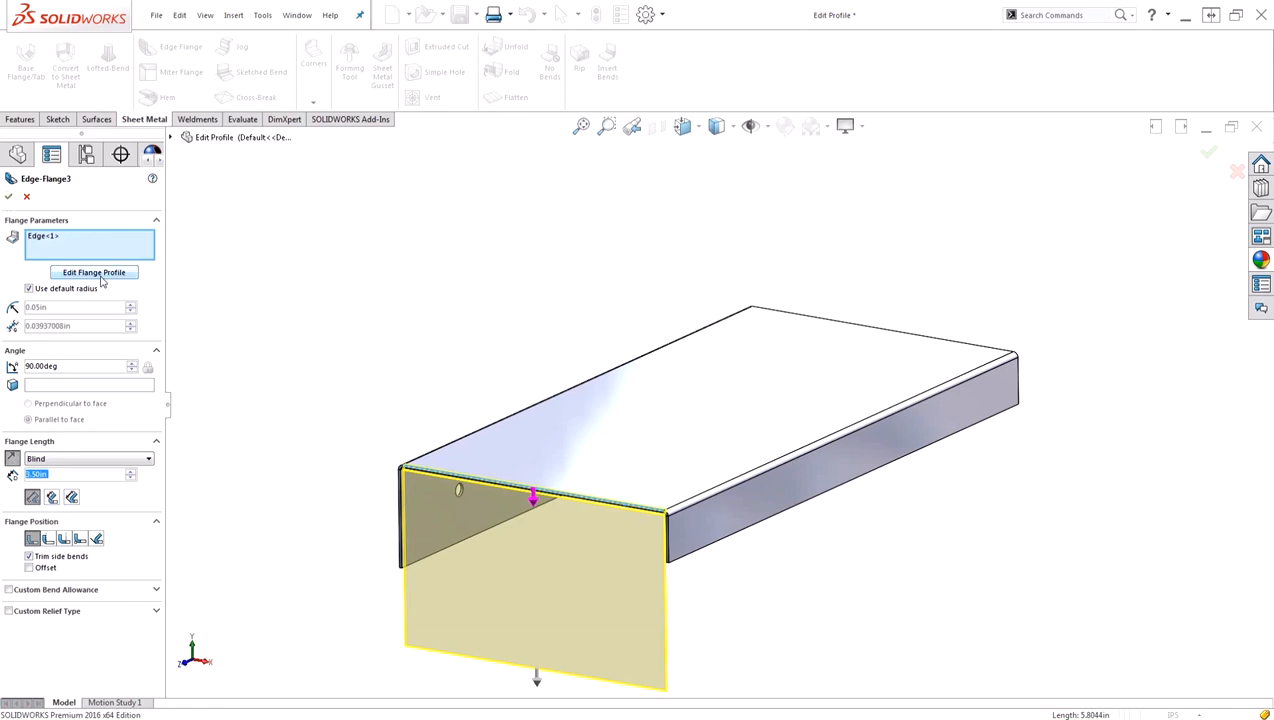
click(94, 272)
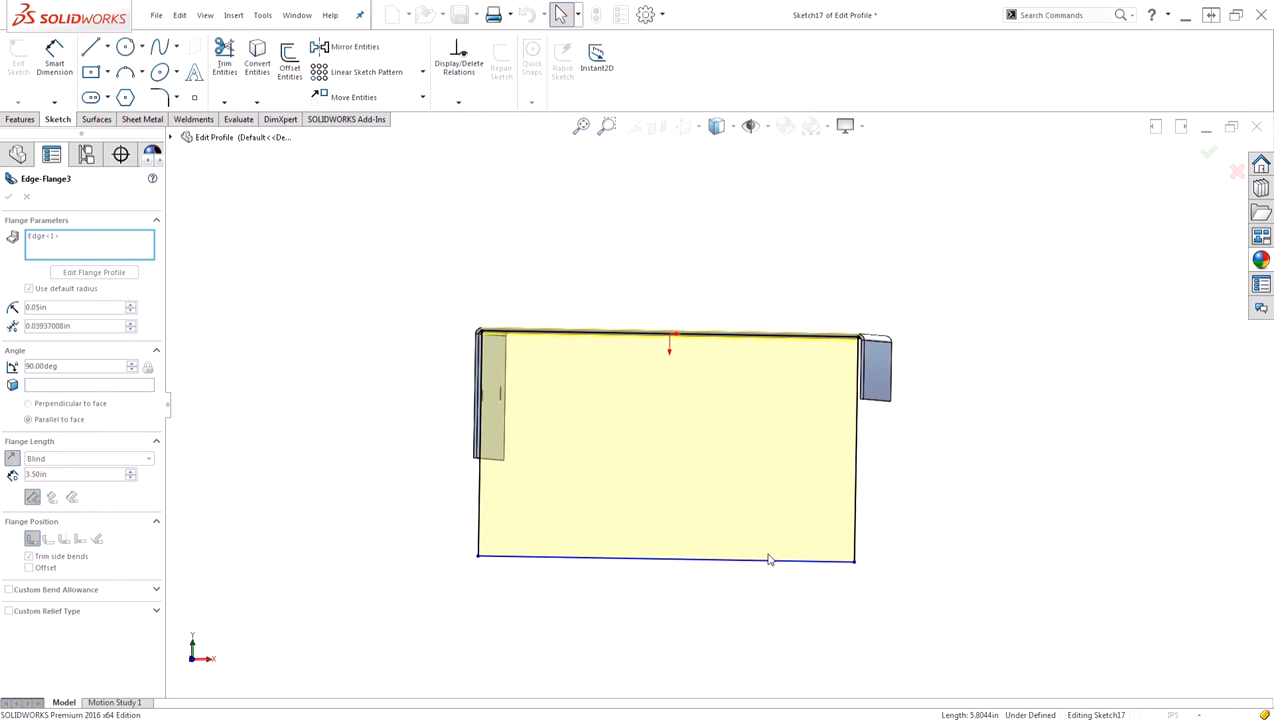
mouse_move(504, 330)
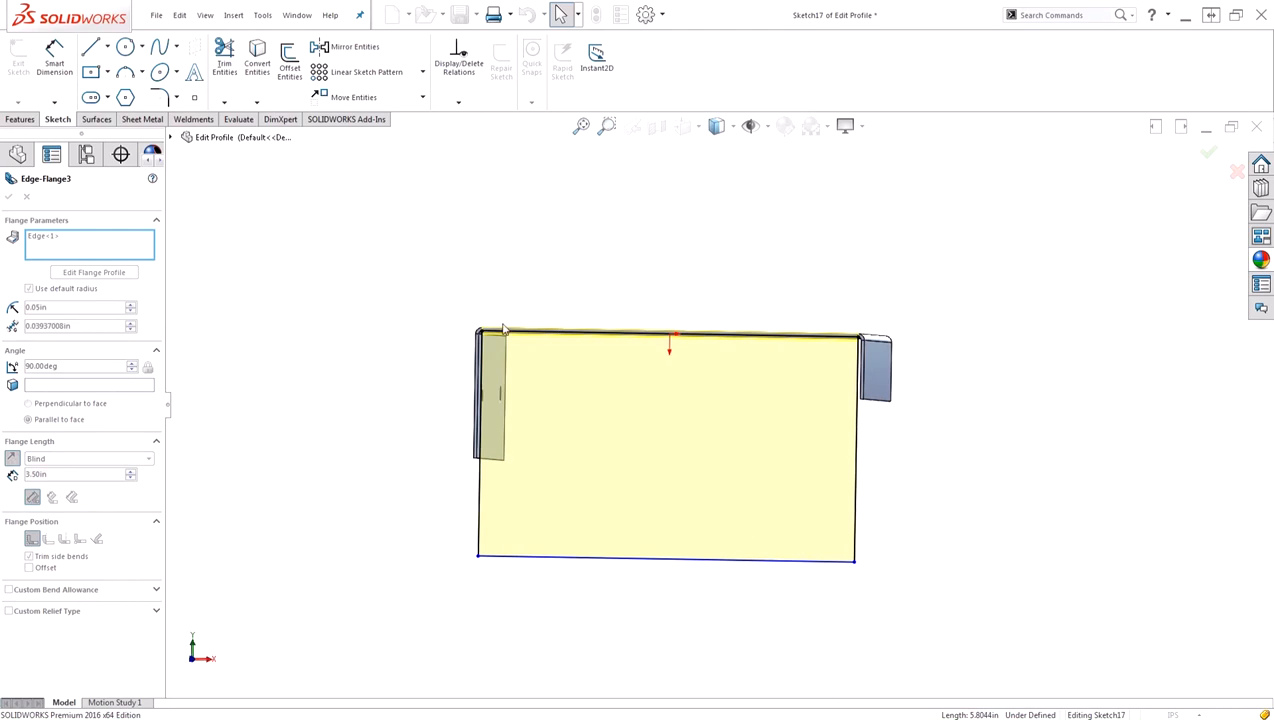
Narrow the profile to a 1.00-wide tab offset .50 and round its end with a tangent arc.
click(580, 336)
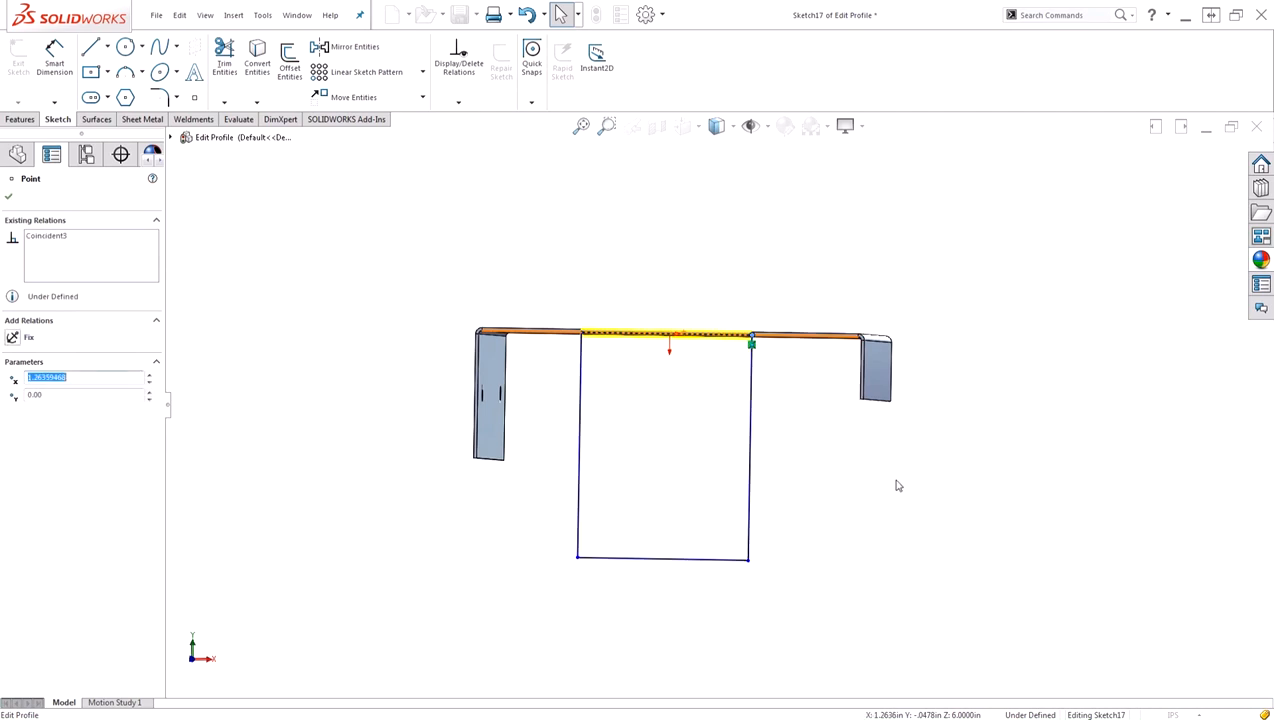
mouse_move(792, 528)
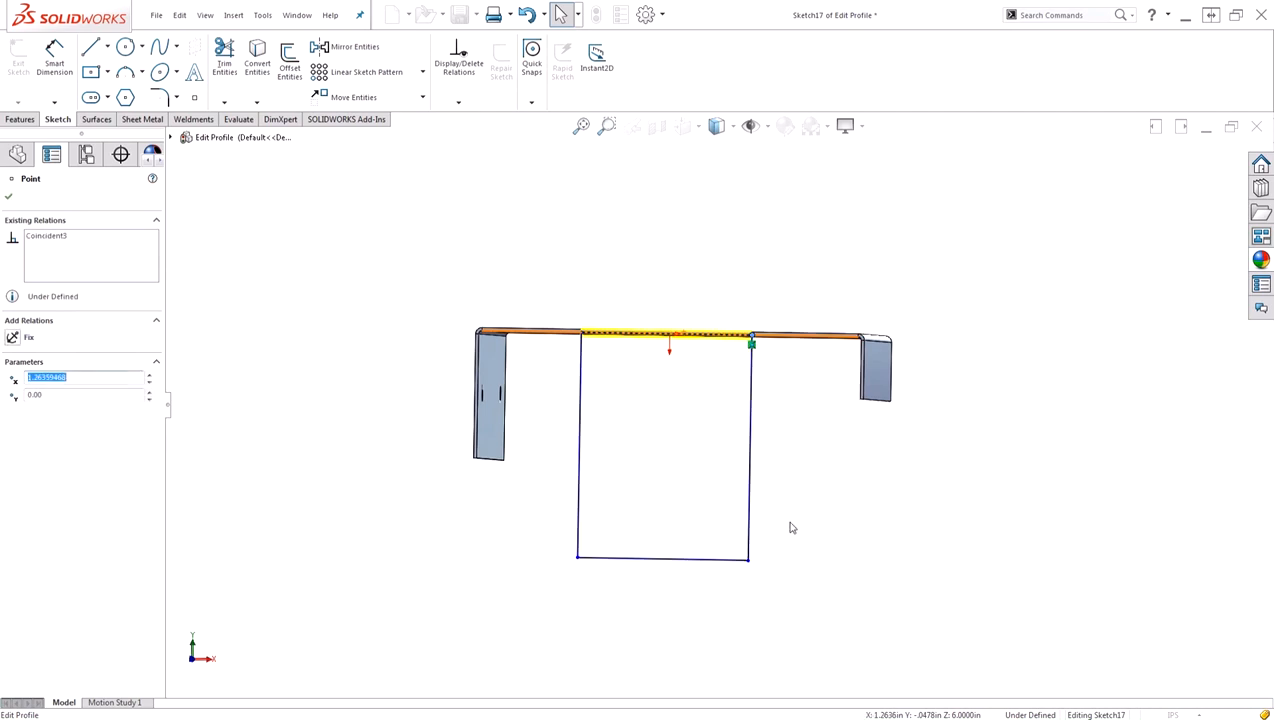
mouse_move(810, 464)
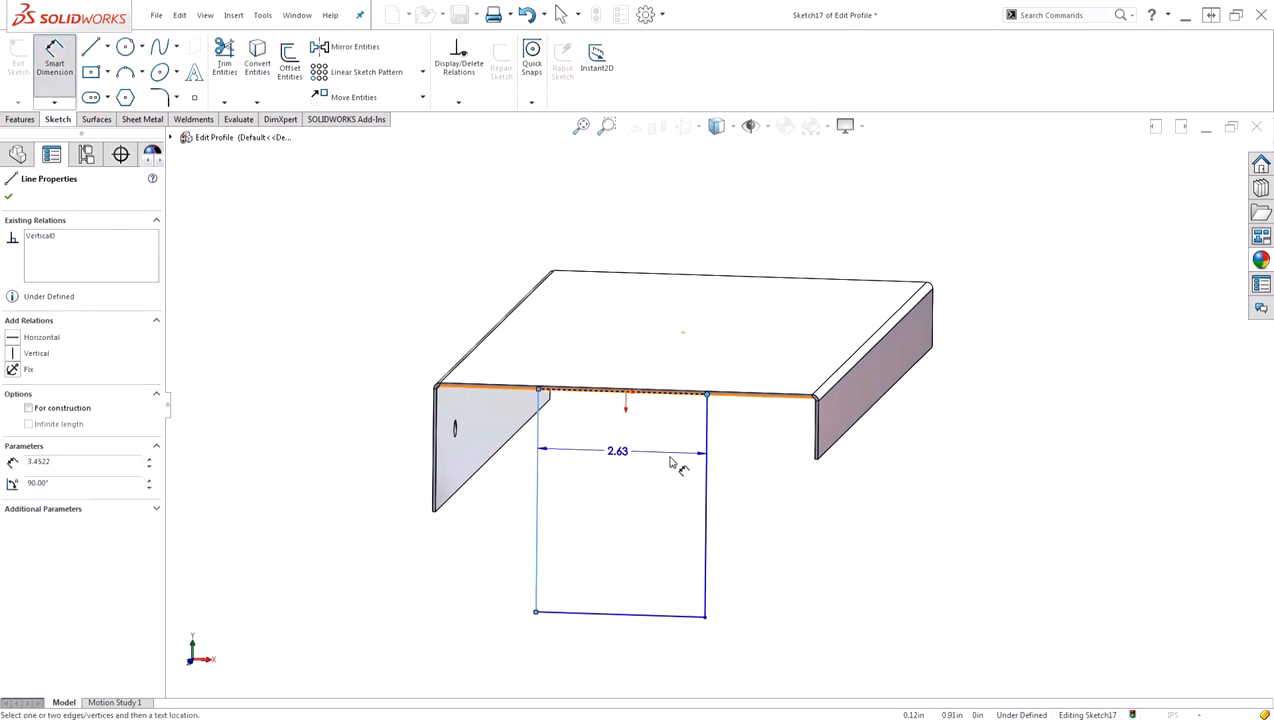
drag(618, 452, 632, 302)
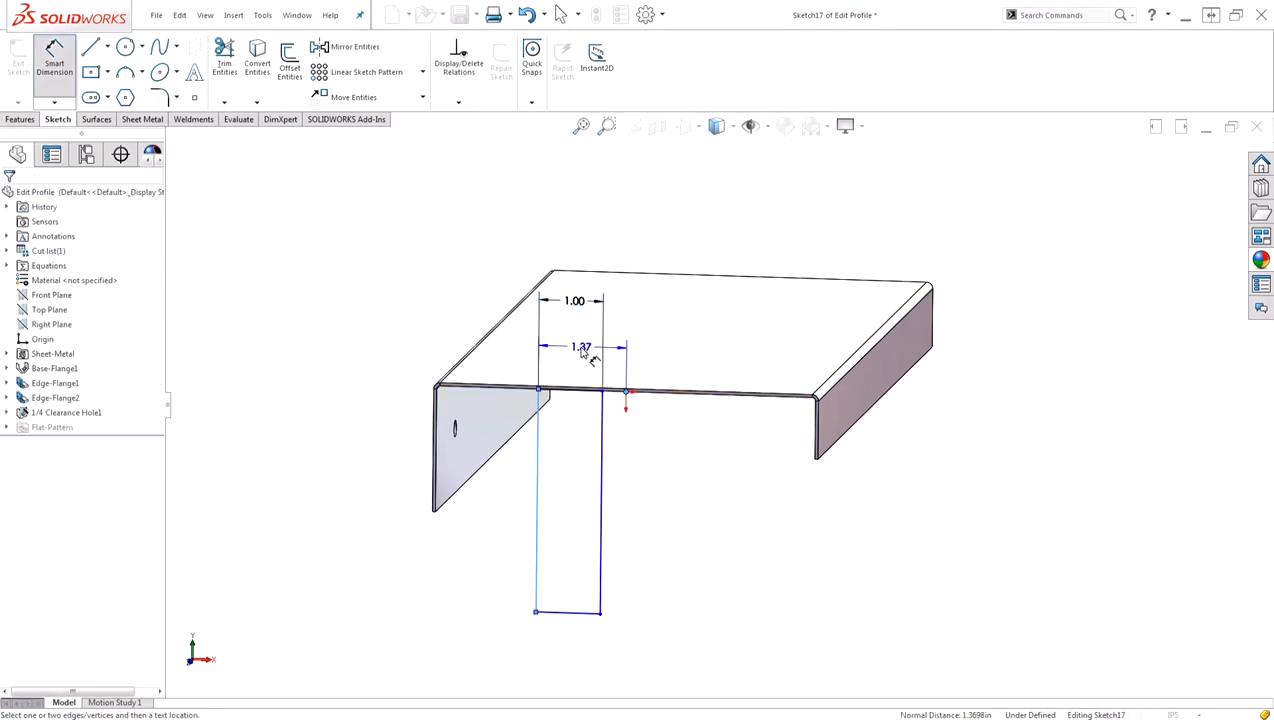
click(580, 348)
text(.5)
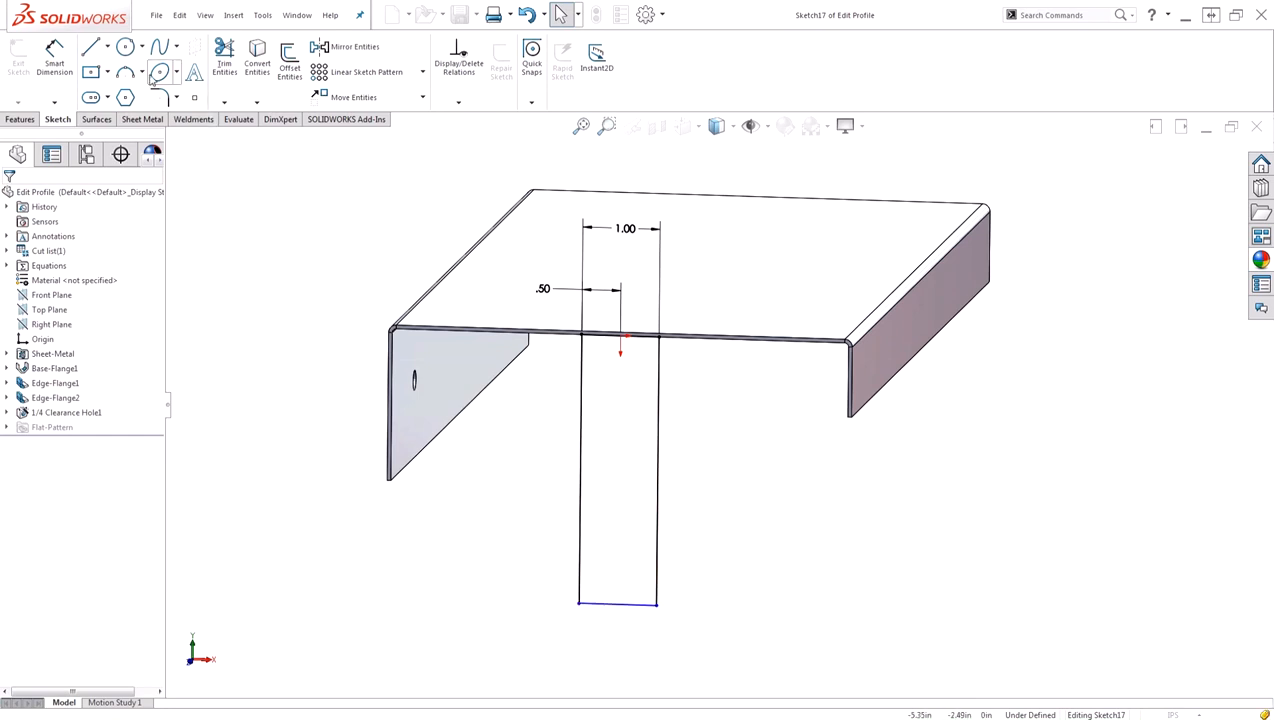
click(124, 72)
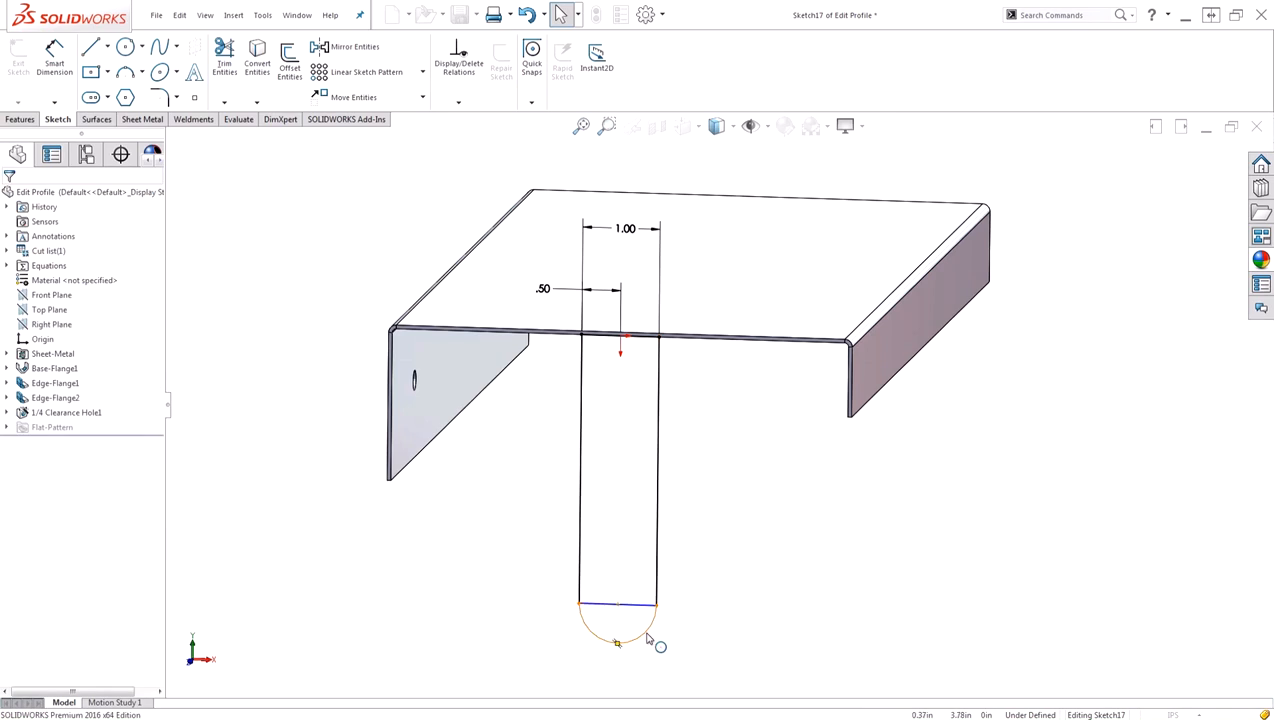
click(616, 604)
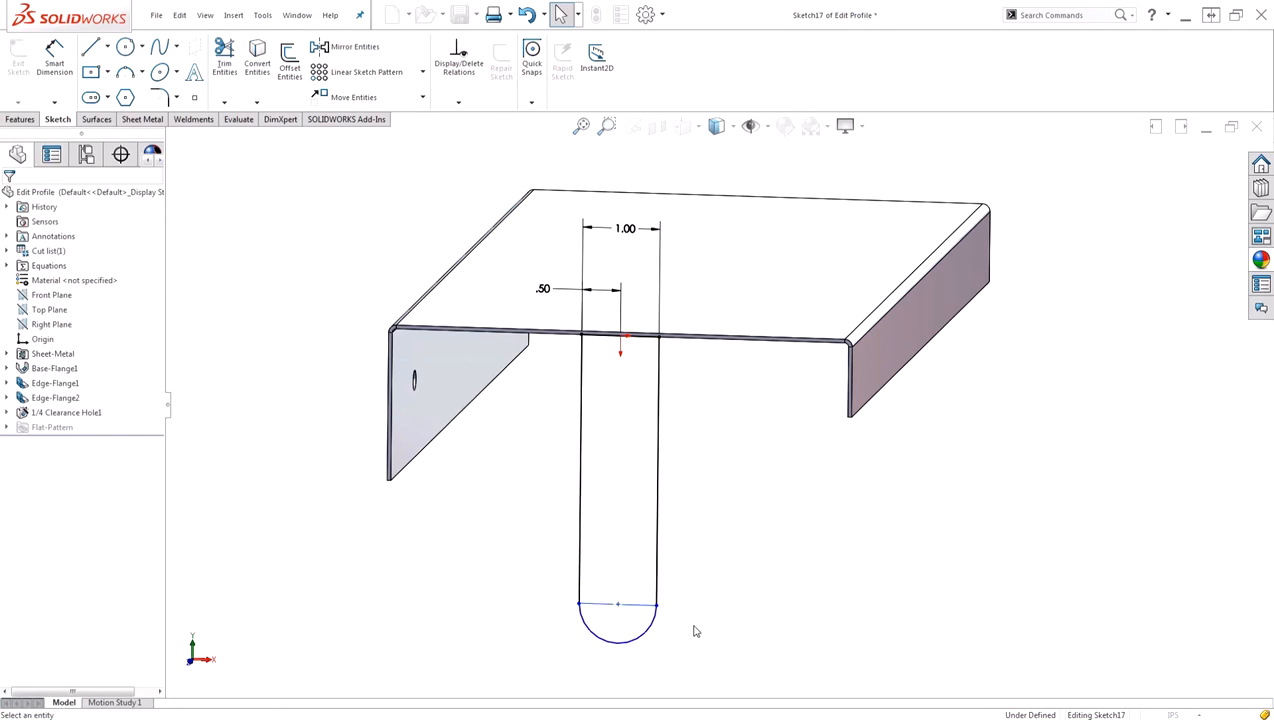
mouse_move(696, 632)
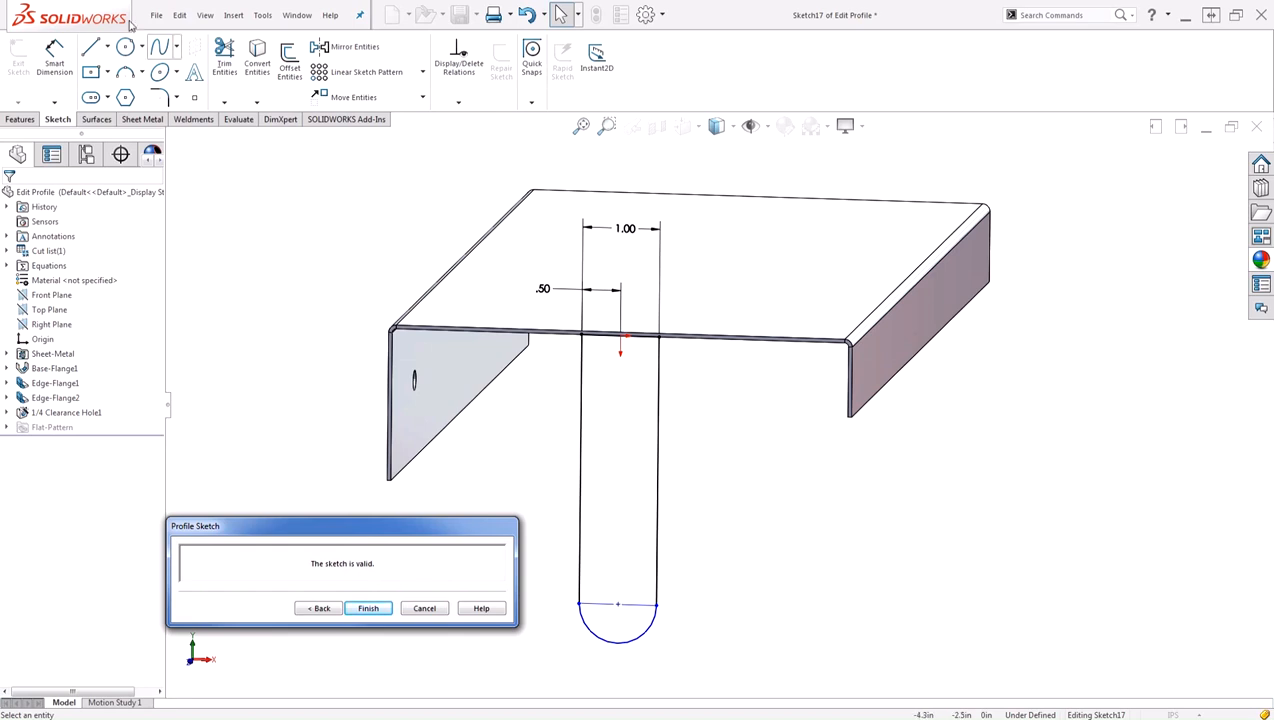
Add a Ø.50 hole at the arc centre with 3.50 tab length and finish the profile.
click(124, 48)
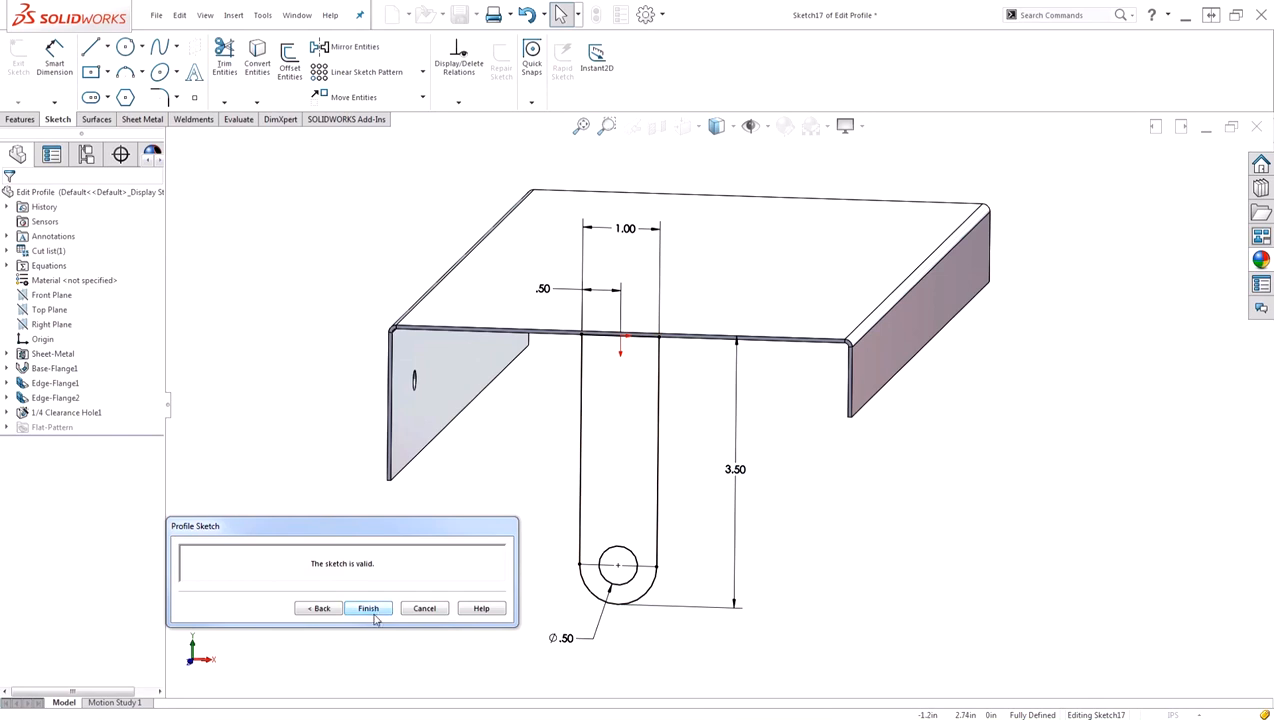
click(368, 608)
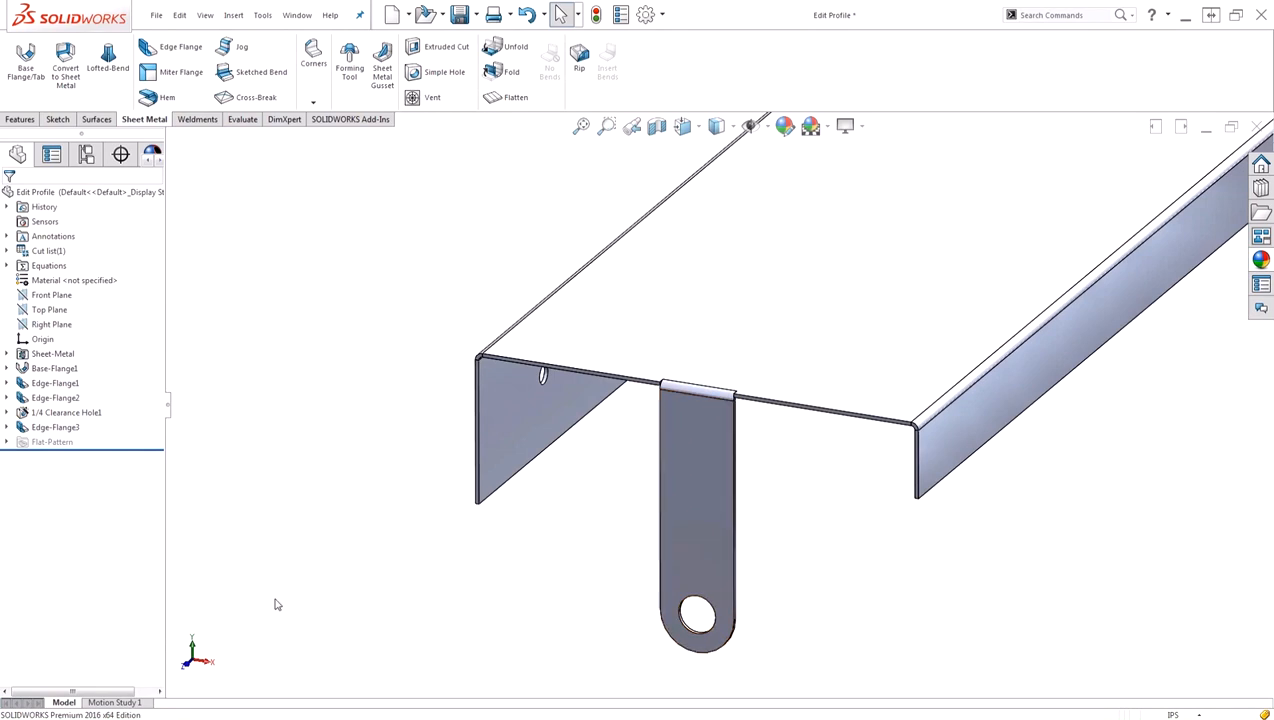
Switch to the Cuts part whose rounded tab comes from an extruded cut.
click(56, 428)
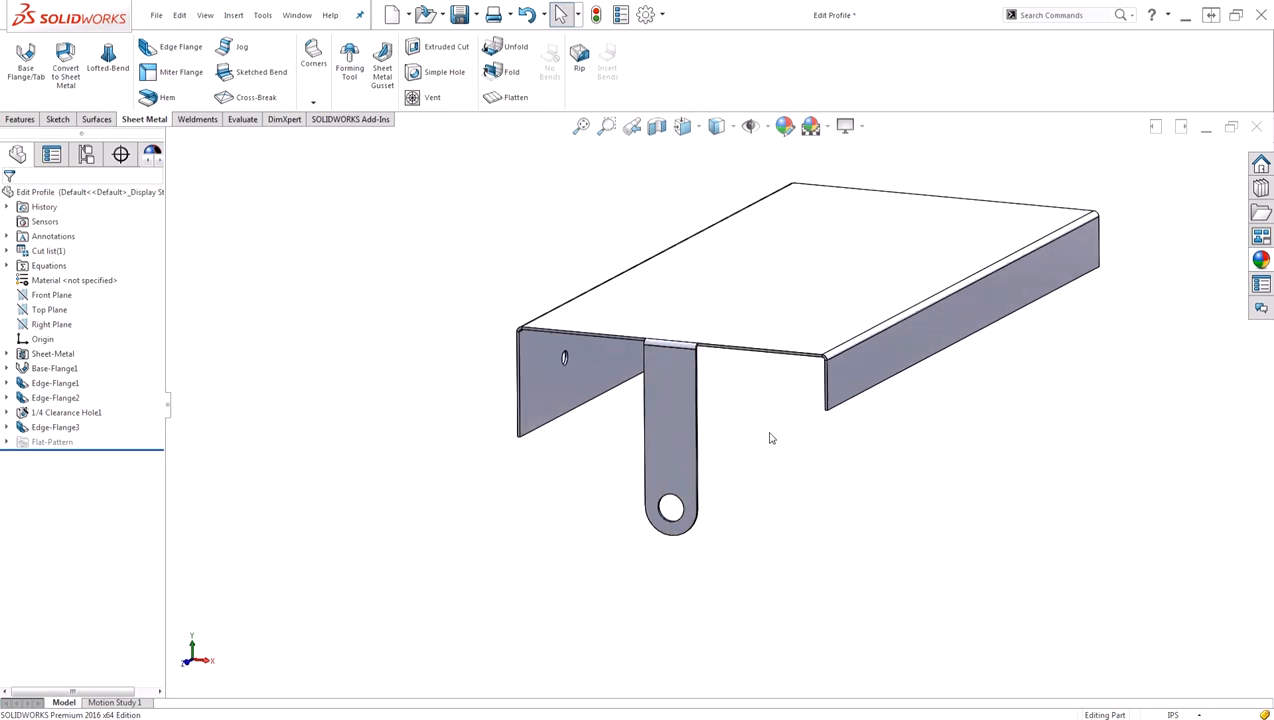
mouse_move(418, 538)
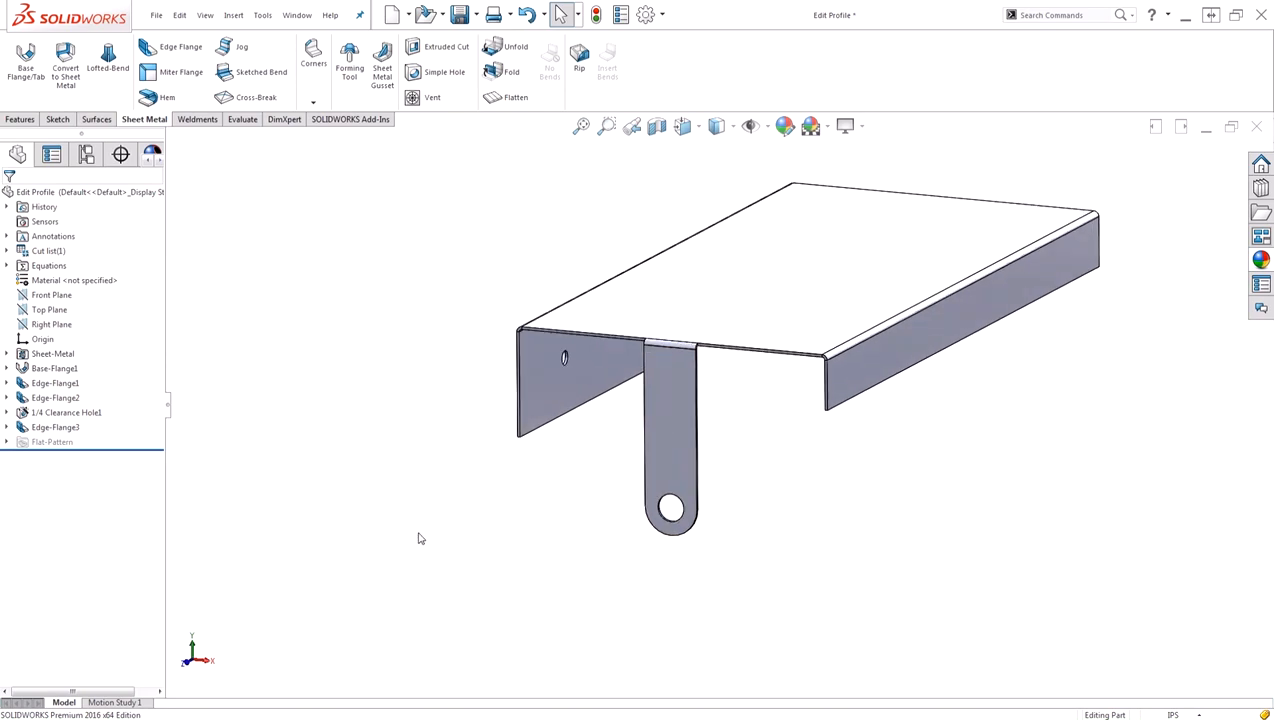
mouse_move(600, 540)
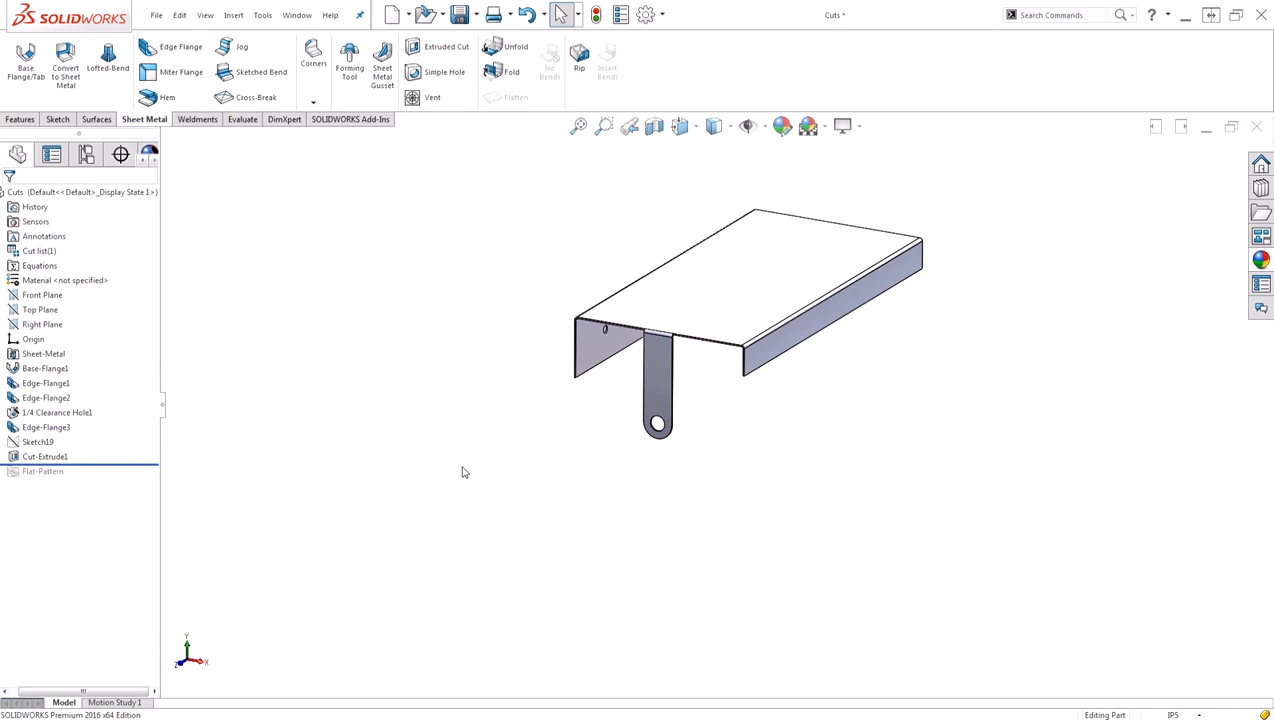
mouse_move(454, 468)
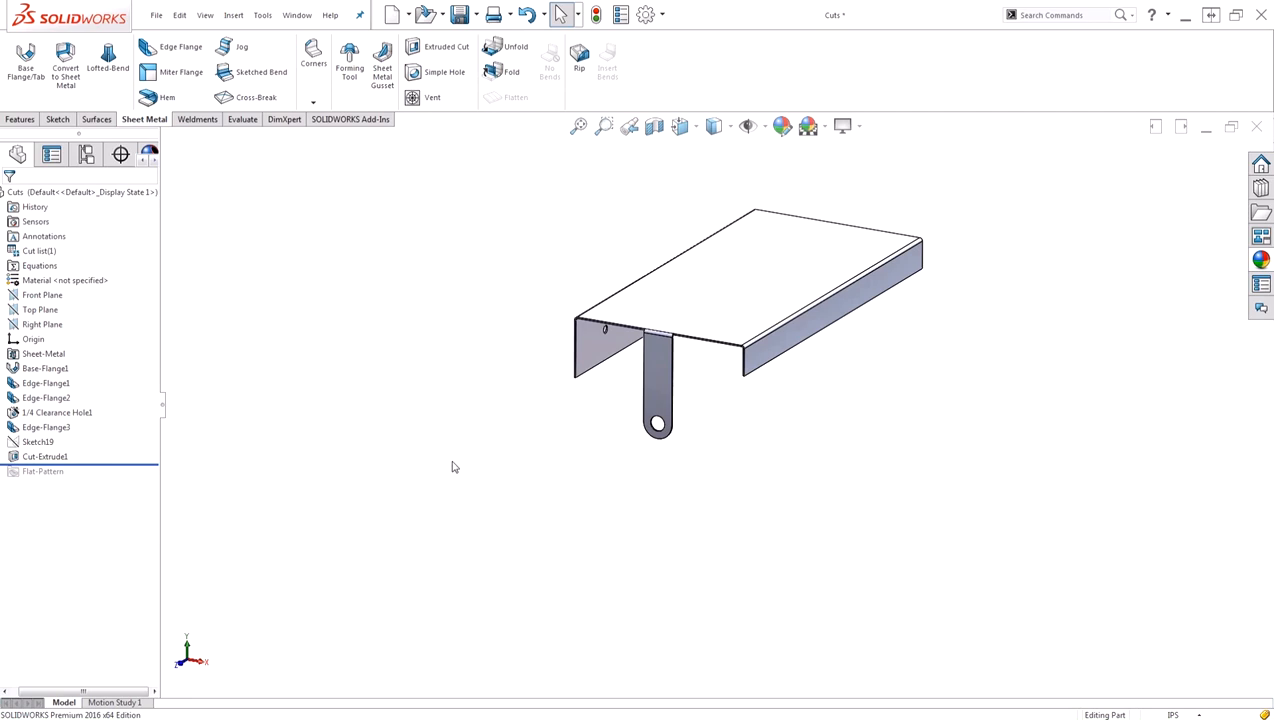
Run Performance Evaluation on Cuts, noting Cut-Extrude1 takes half the 0.34 s rebuild.
click(240, 120)
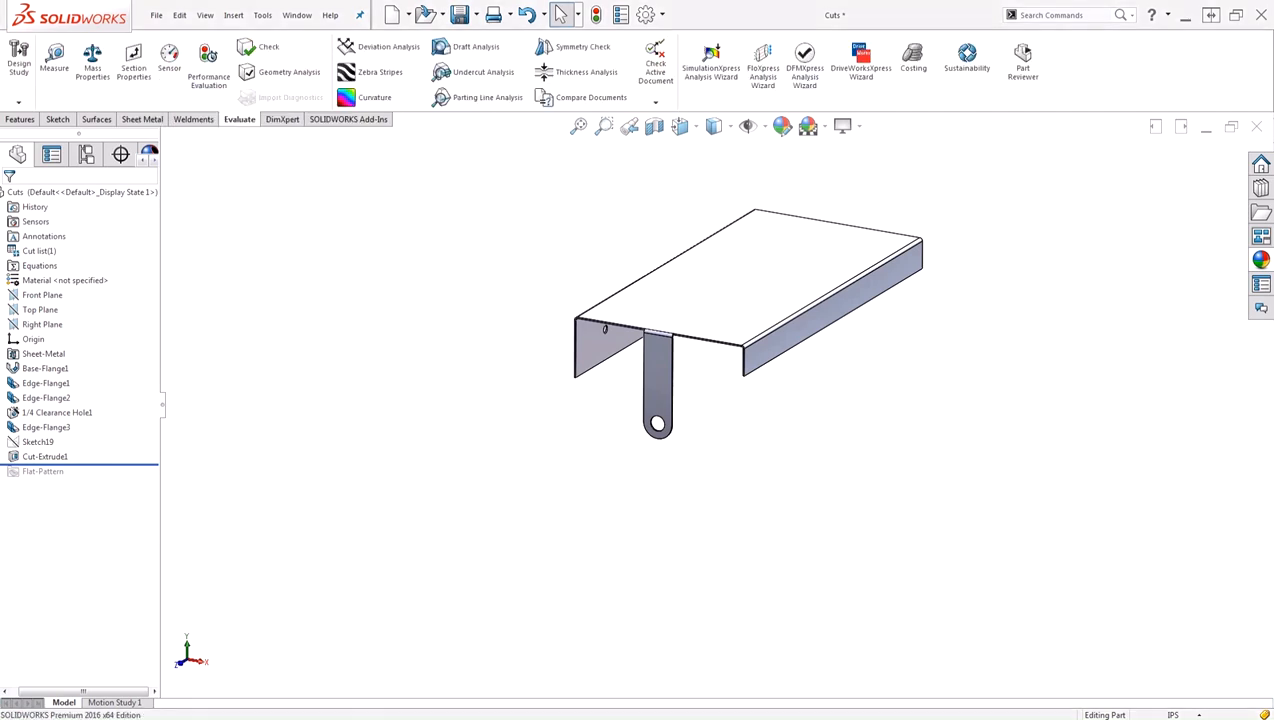
click(208, 64)
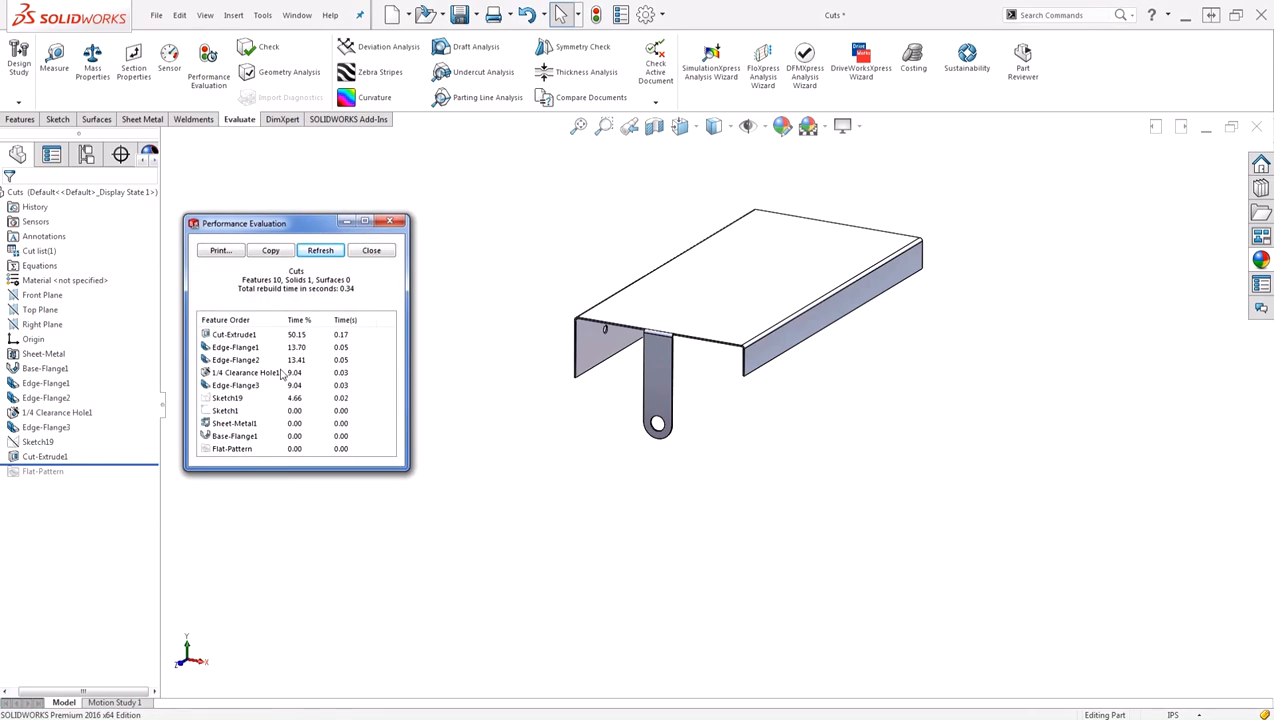
click(232, 334)
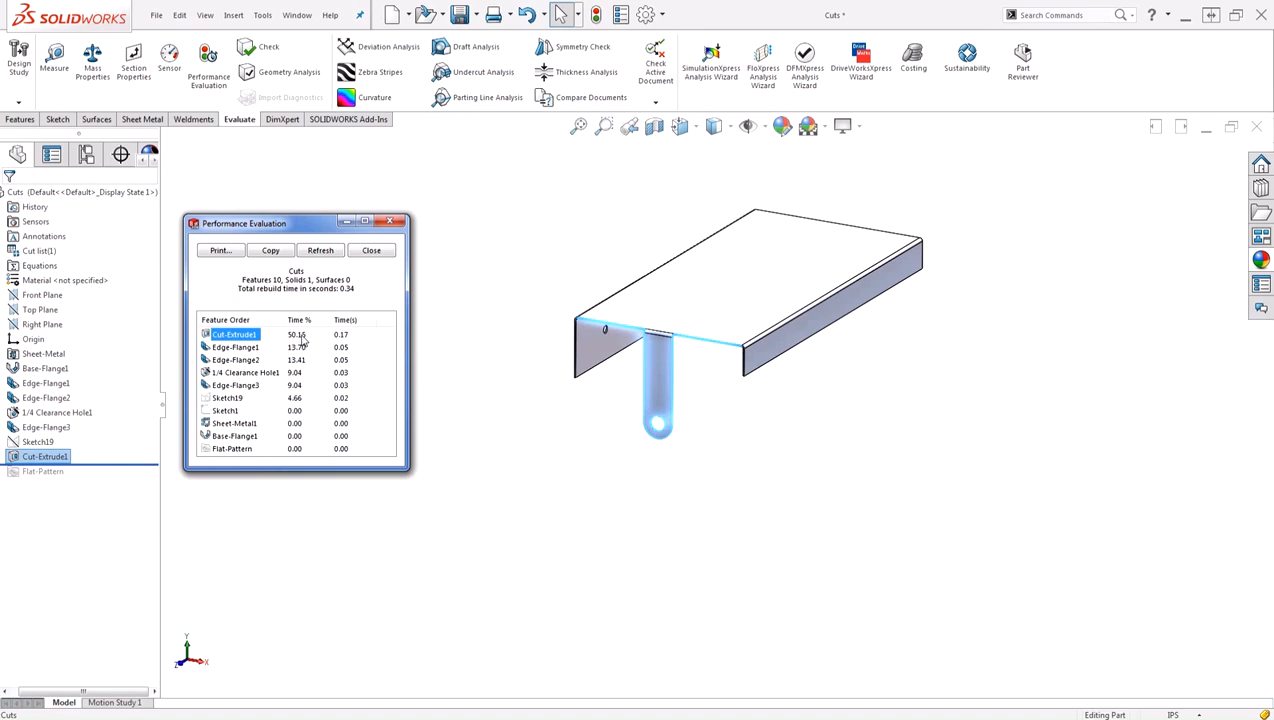
mouse_move(344, 344)
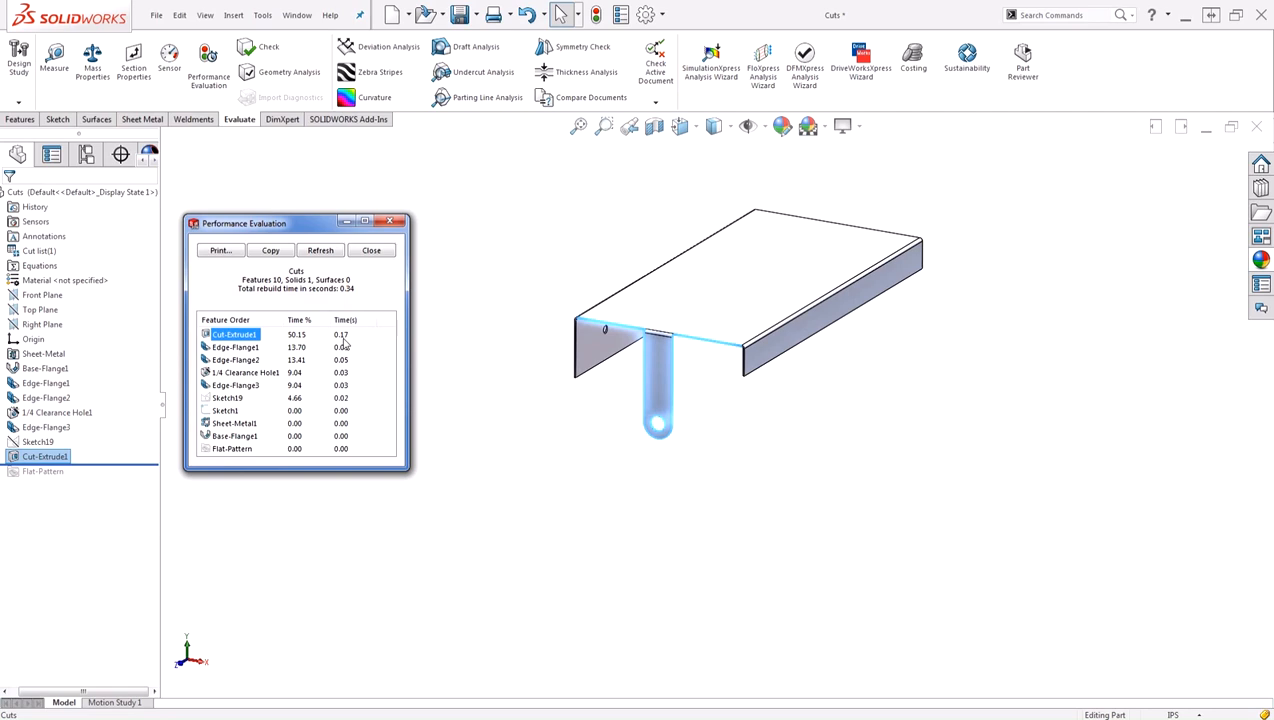
click(370, 250)
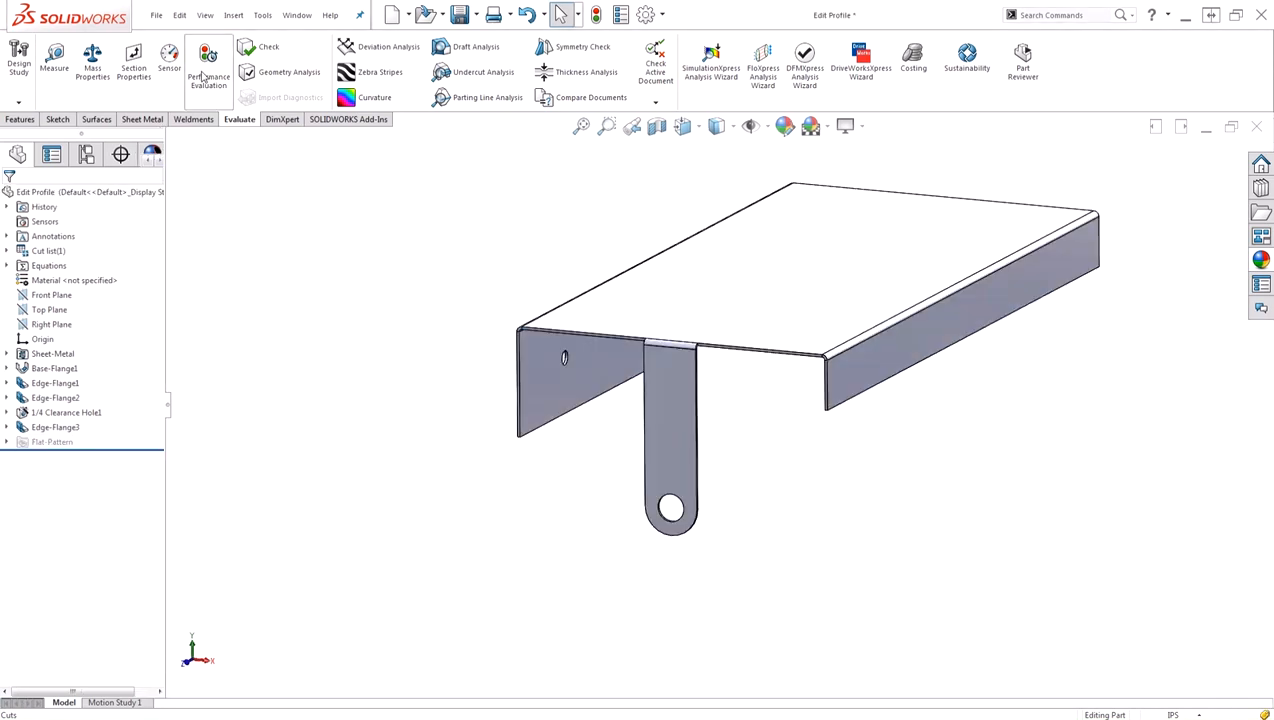
Run Performance Evaluation on Edit Profile, reading a 0.14 s total rebuild, and close it.
click(208, 62)
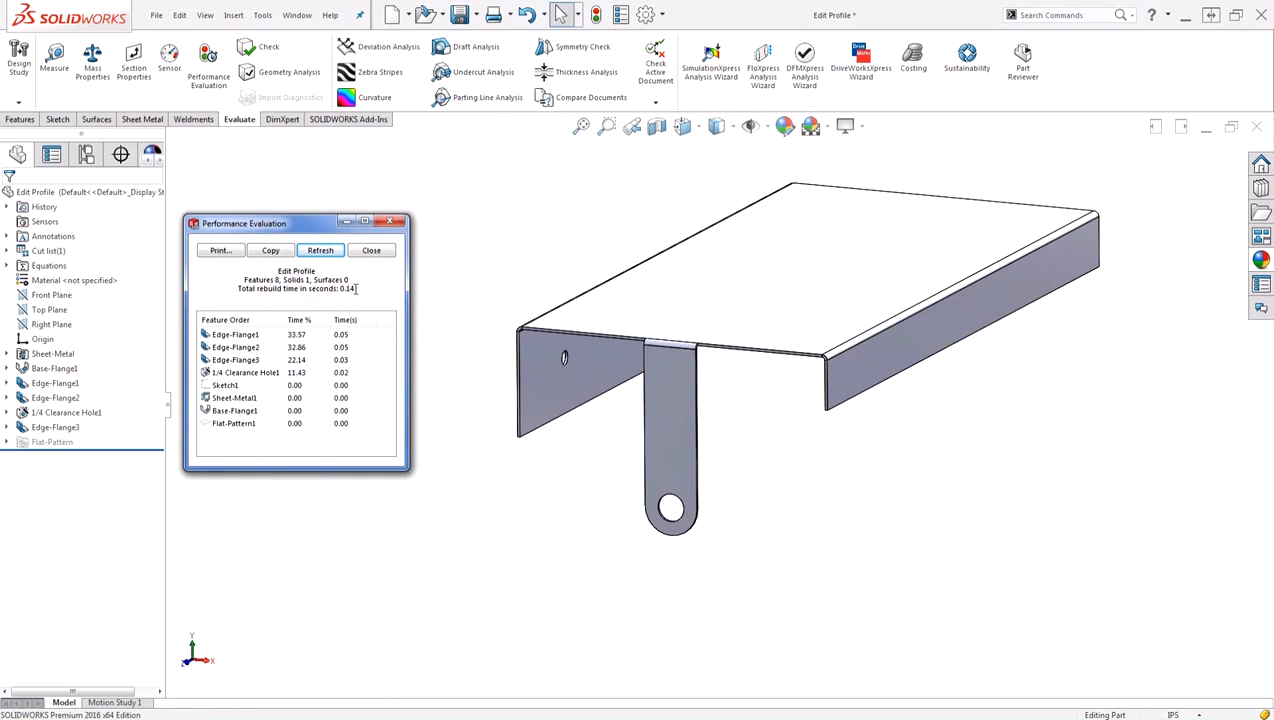
click(320, 250)
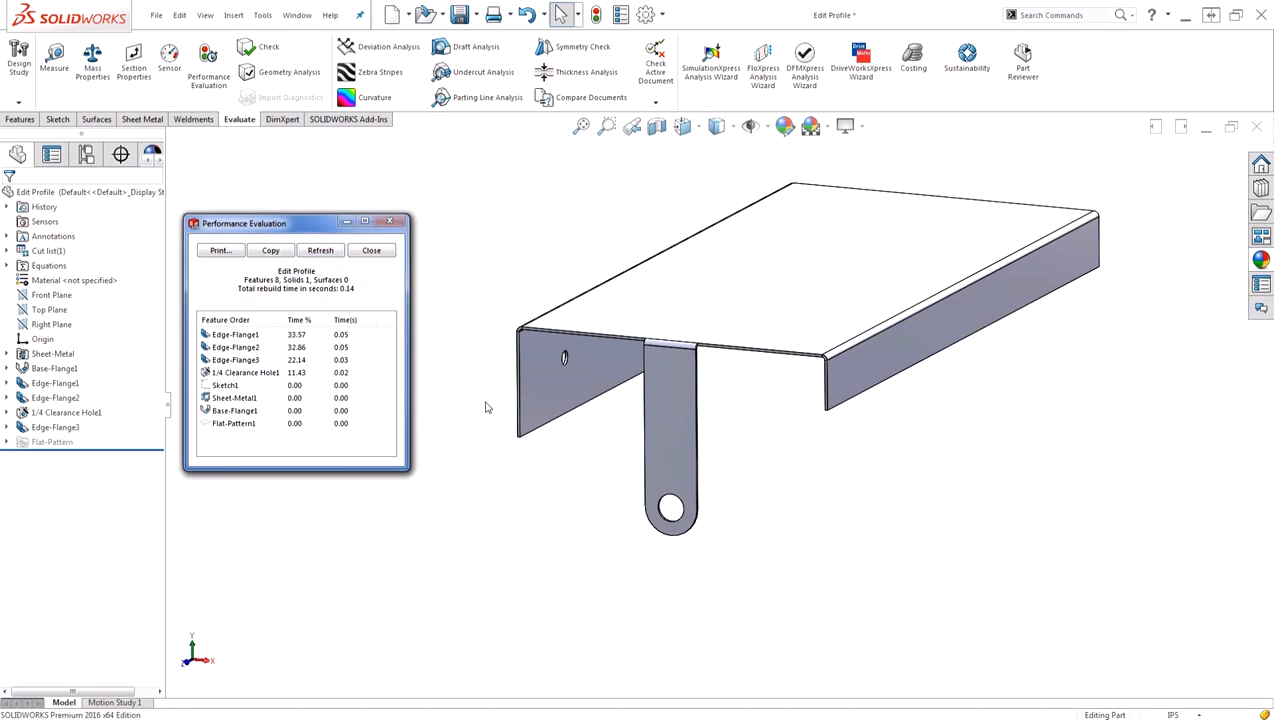
click(372, 250)
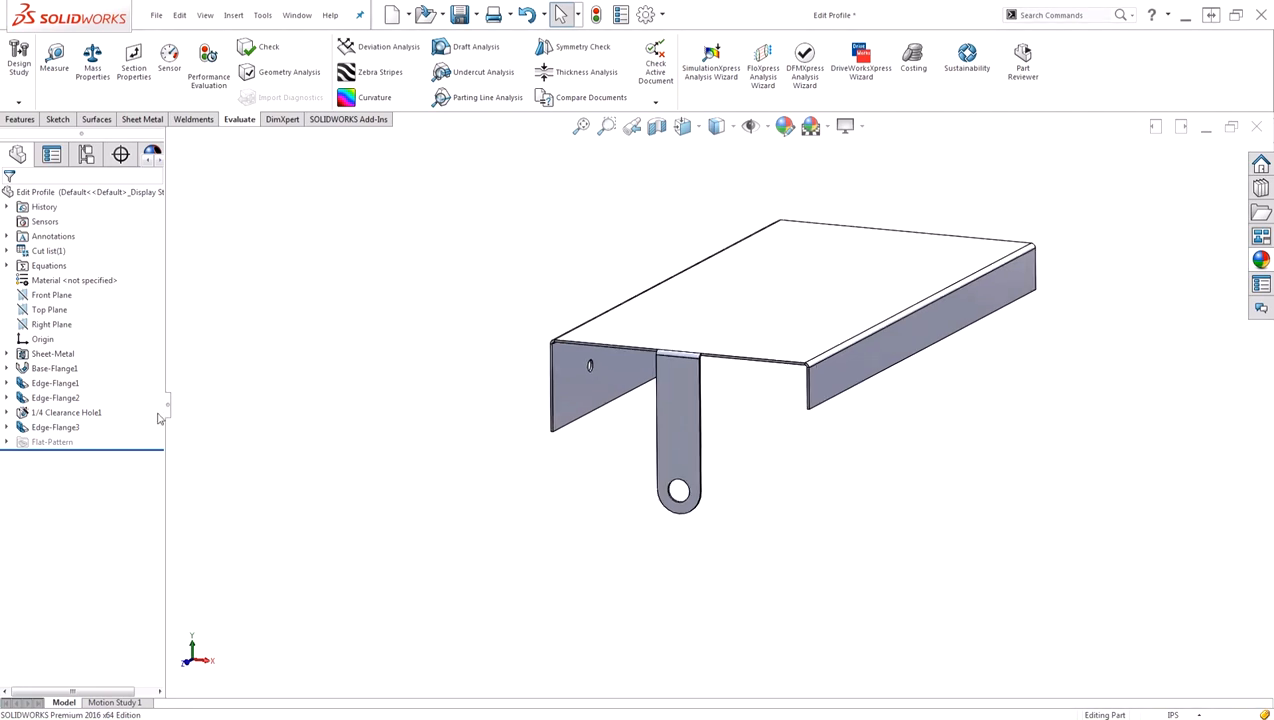
click(144, 120)
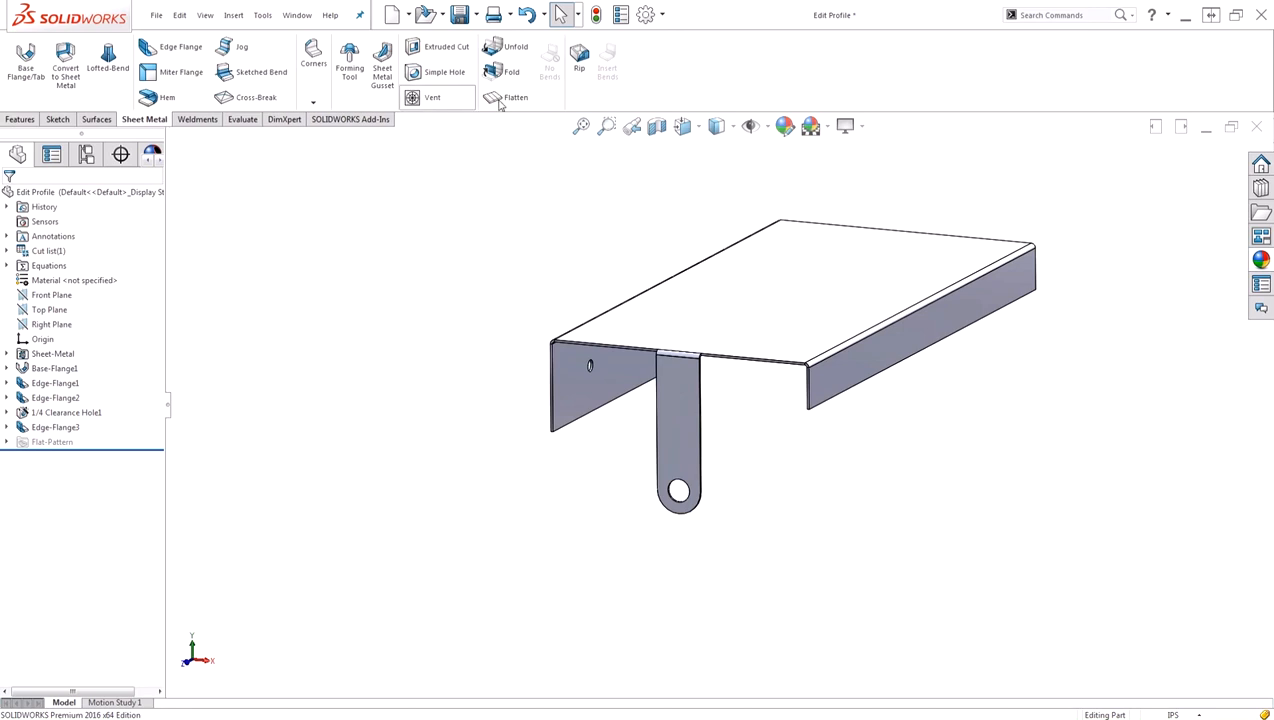
Flatten the Cuts part to lay out the rounded tab and holes as a flat pattern.
click(516, 96)
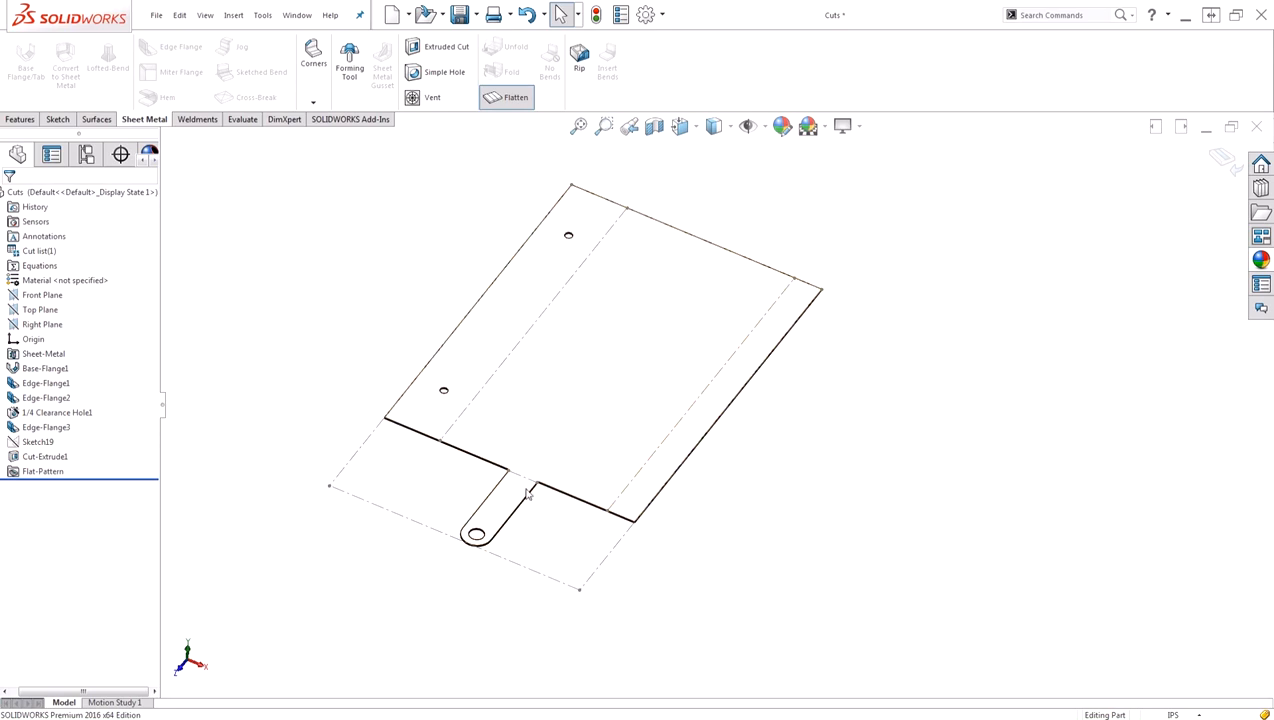
mouse_move(420, 476)
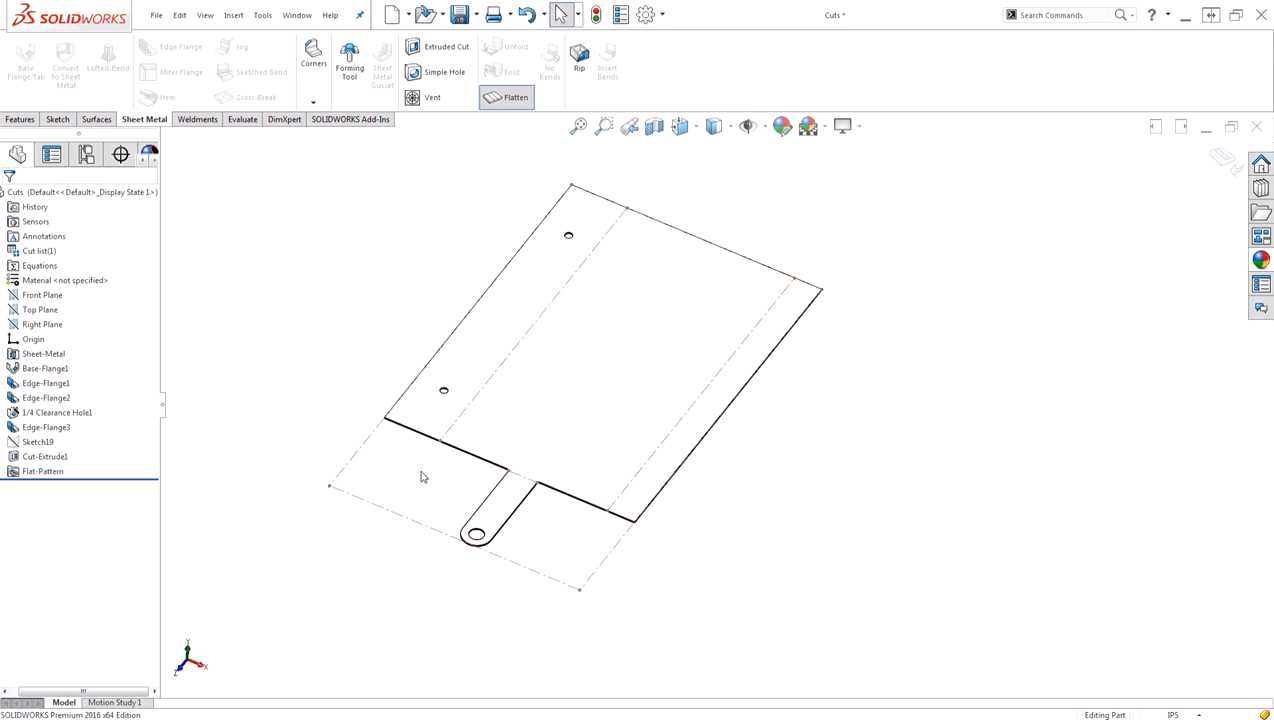